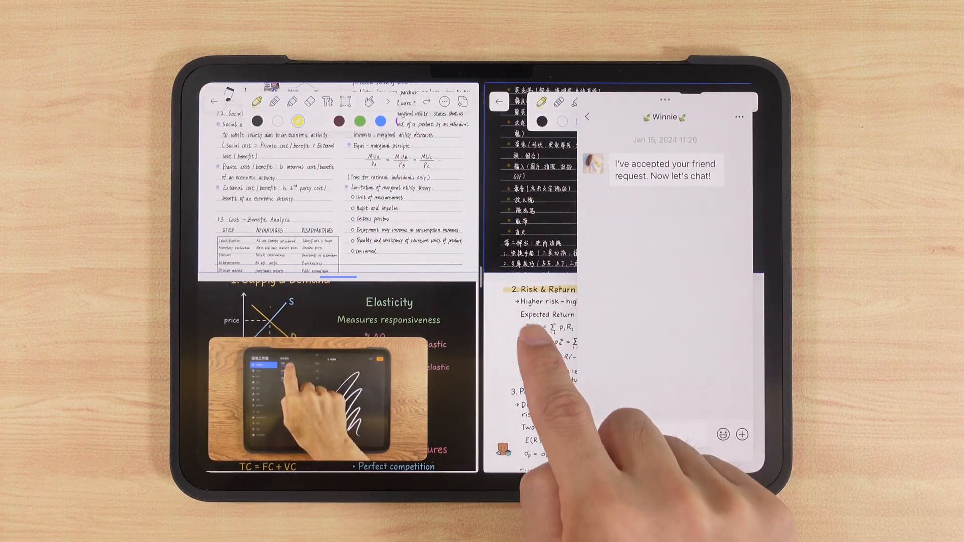
Add a new subject named Calculus to the library via Add Subject.
click(315, 402)
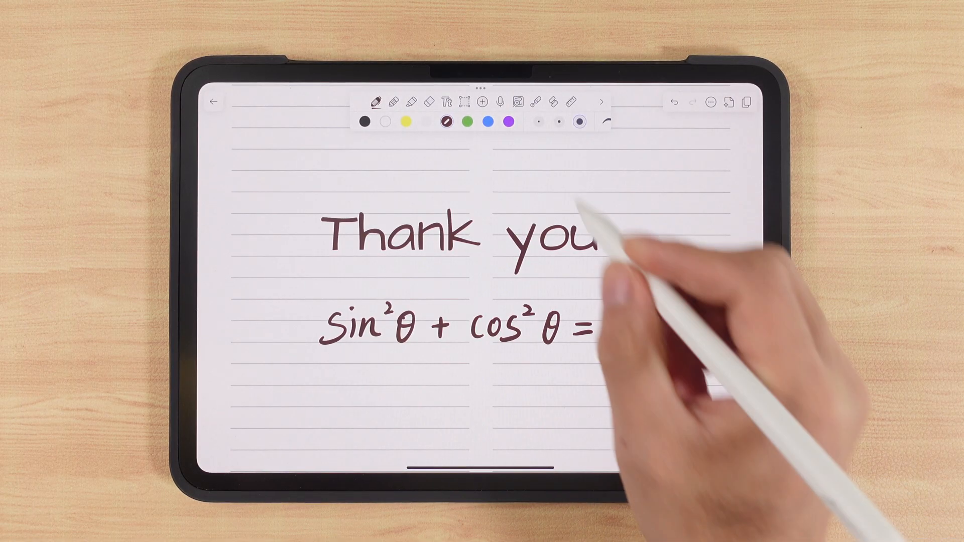
click(449, 101)
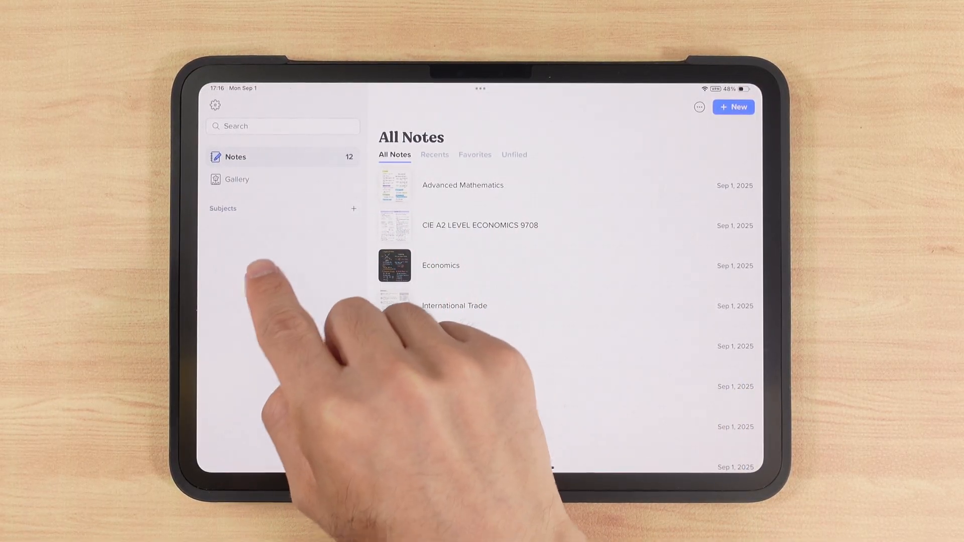
click(354, 209)
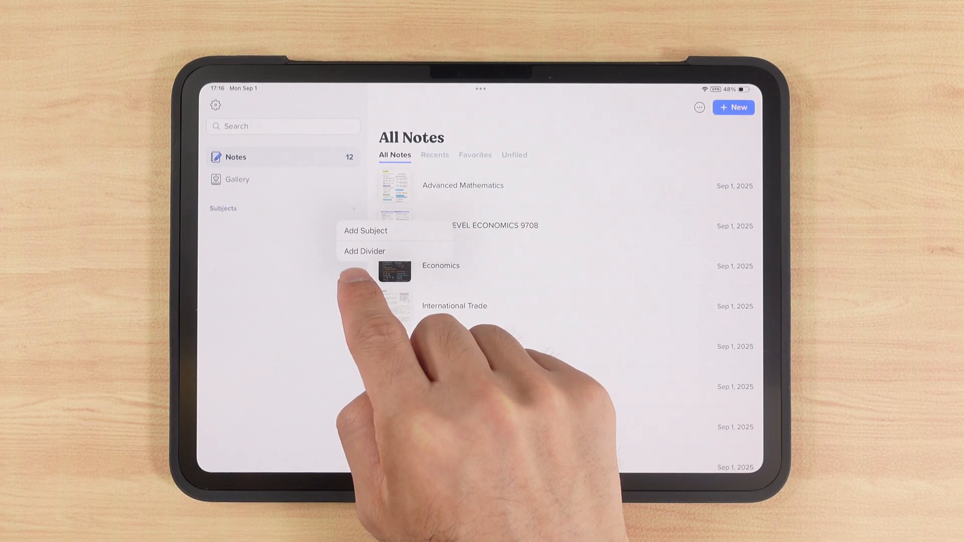
click(365, 231)
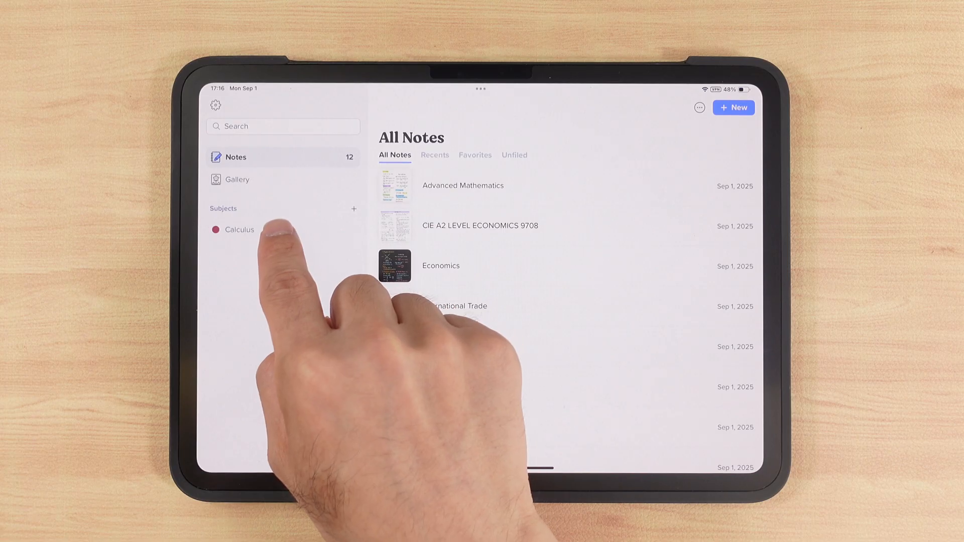
Edit the Calculus subject and recolour it orange.
click(239, 229)
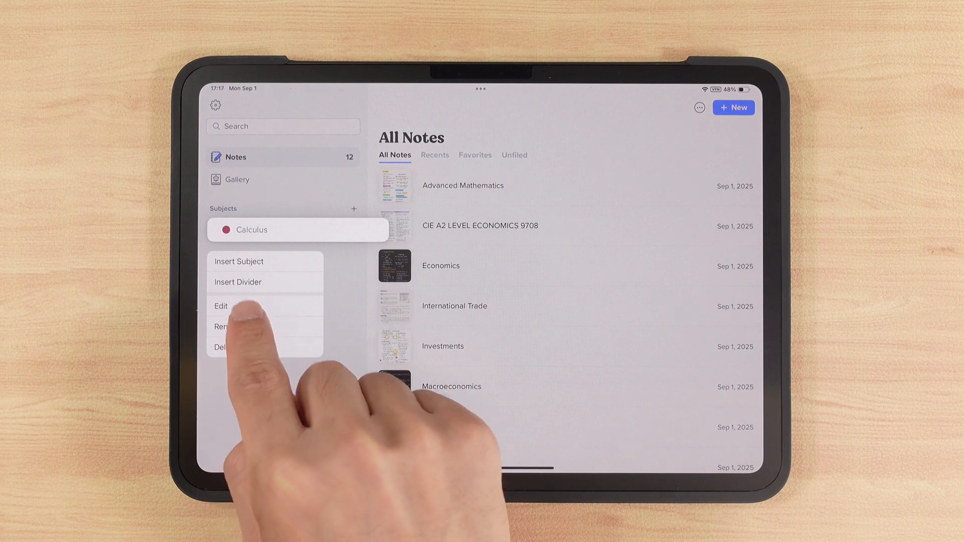
click(220, 306)
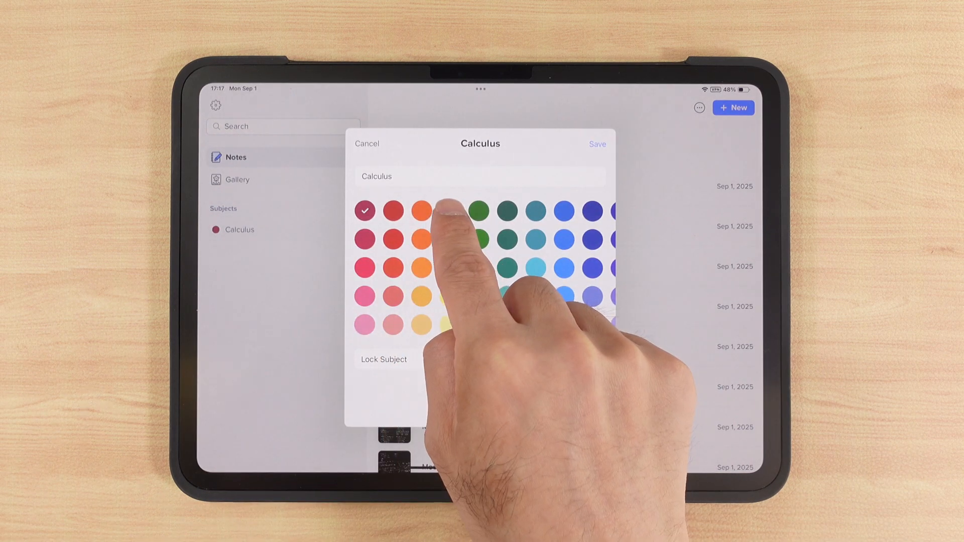
click(450, 210)
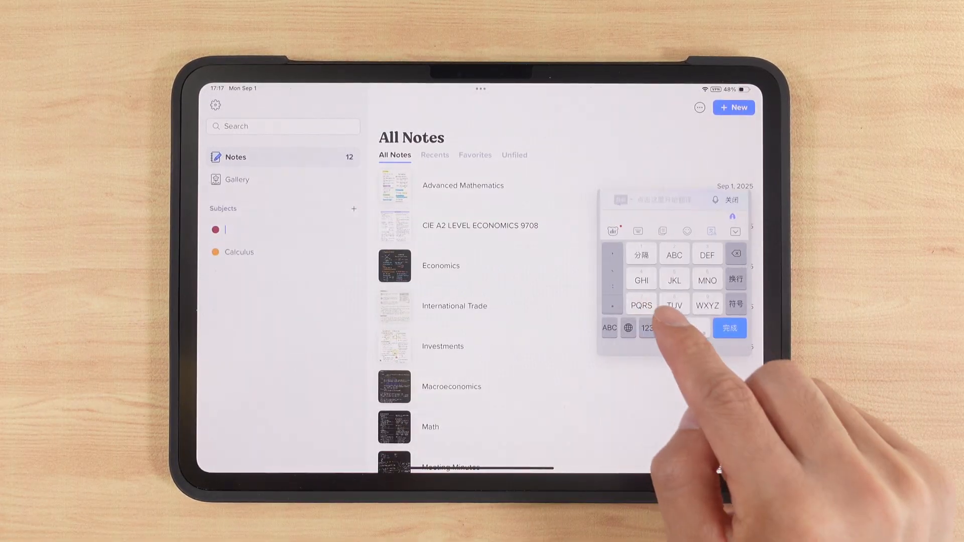
Start naming the new subject Probability Theory by entering 'Pr'.
text(Probability Theory)
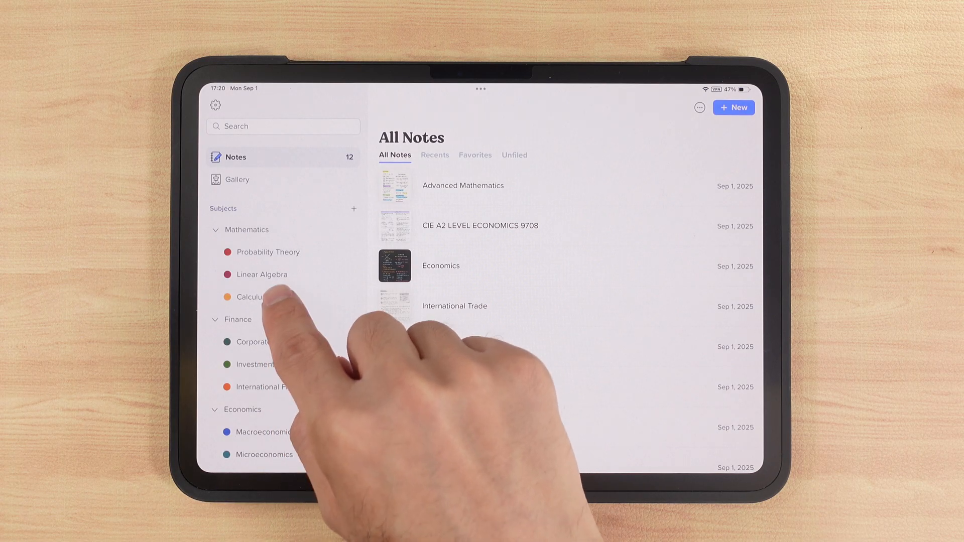
Drag Calculus to the top of the Mathematics group.
drag(249, 297, 270, 262)
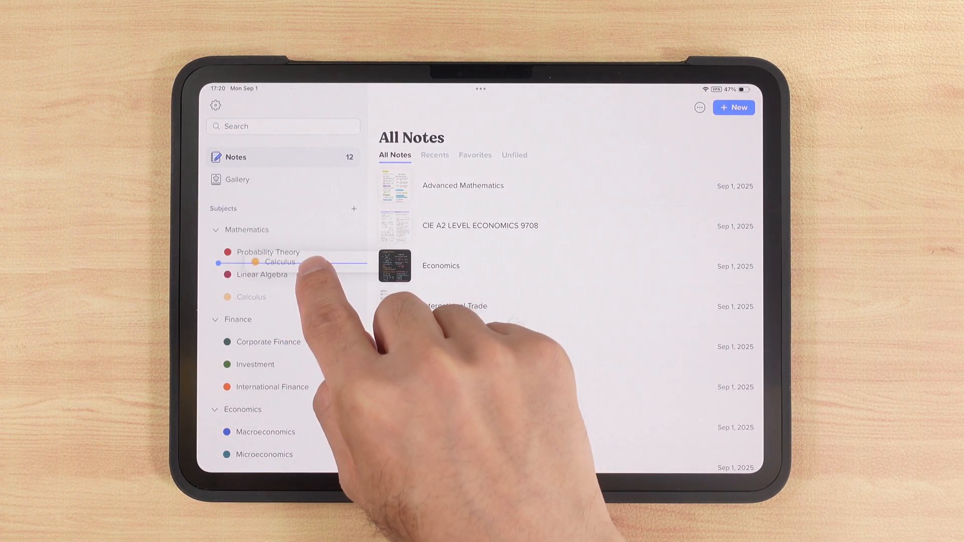
drag(280, 261, 249, 252)
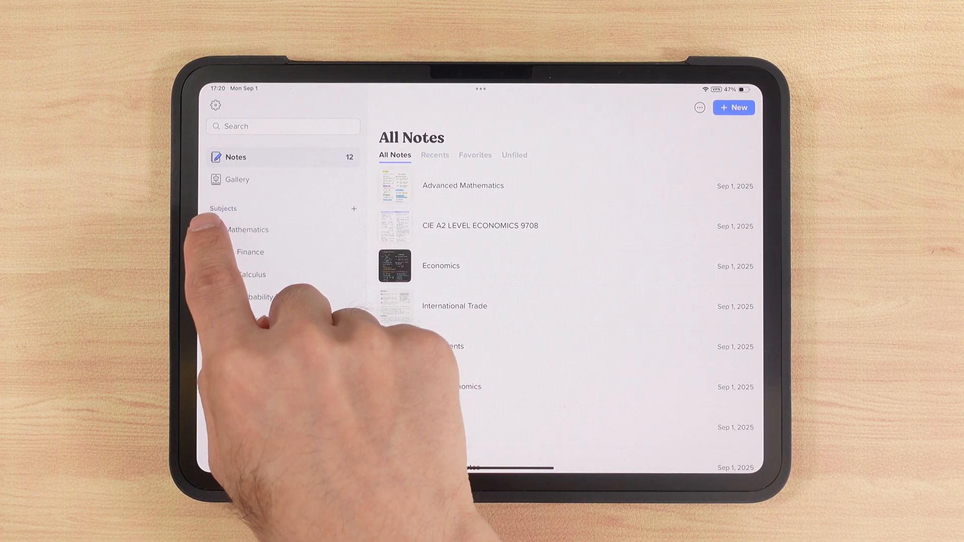
Expand Mathematics and move the Economics group into its new position.
click(246, 229)
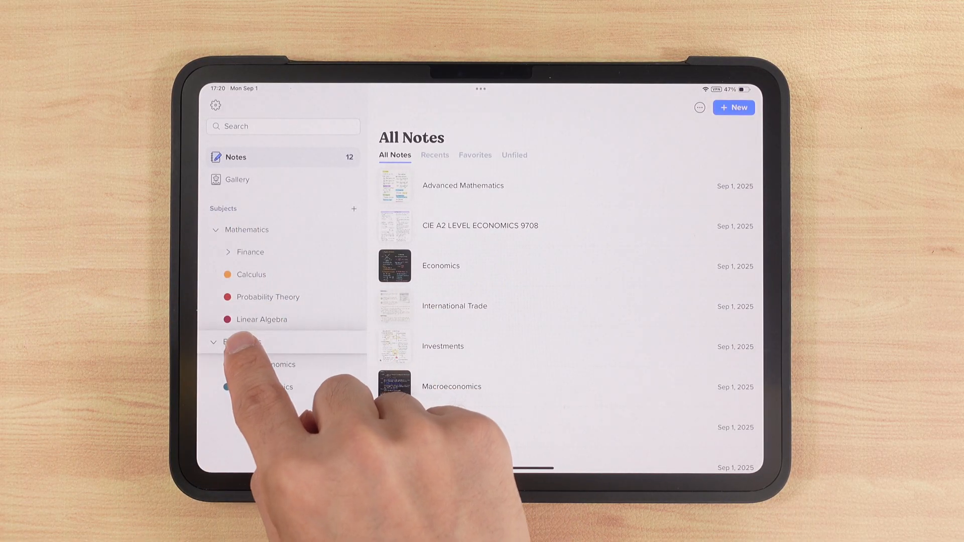
click(245, 252)
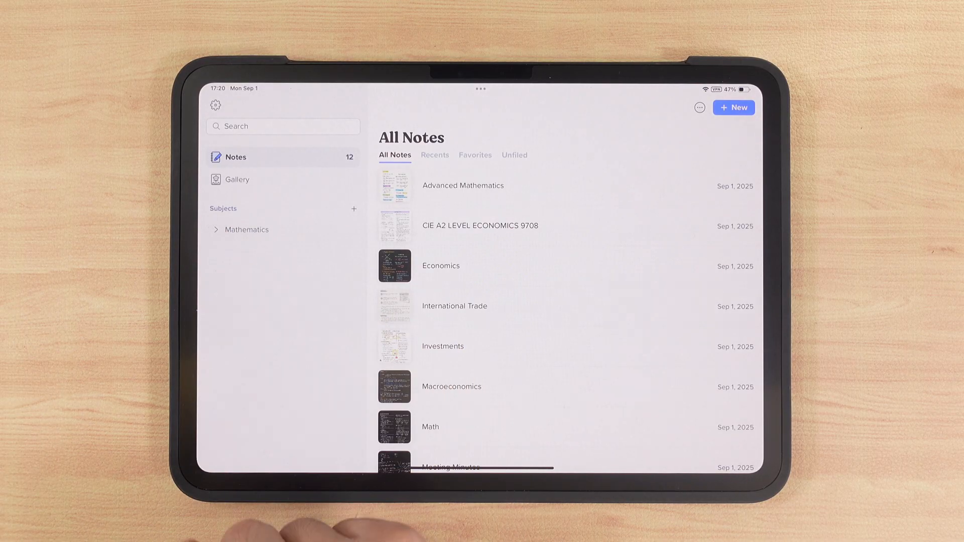
click(215, 230)
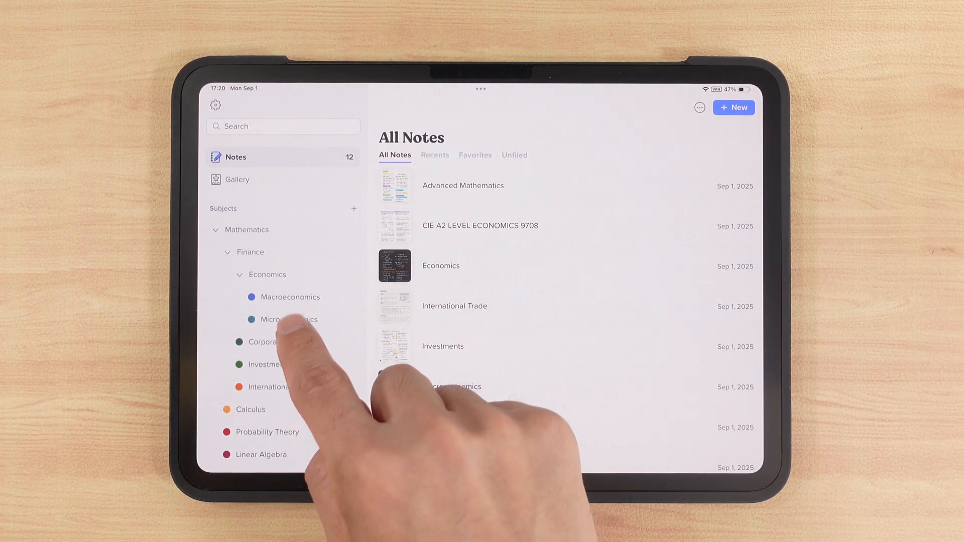
click(243, 276)
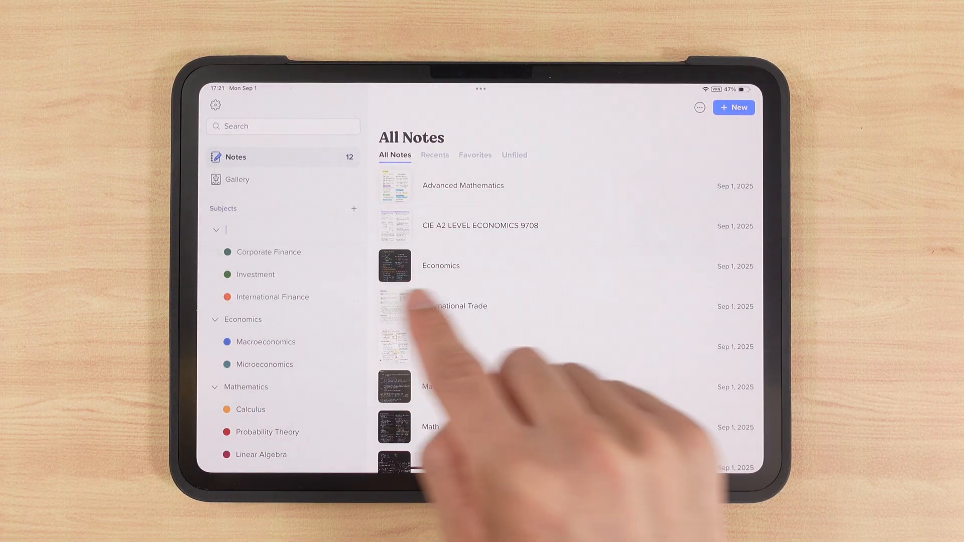
Rename the first divider to Finance, then start a new note.
text(Finance ————)
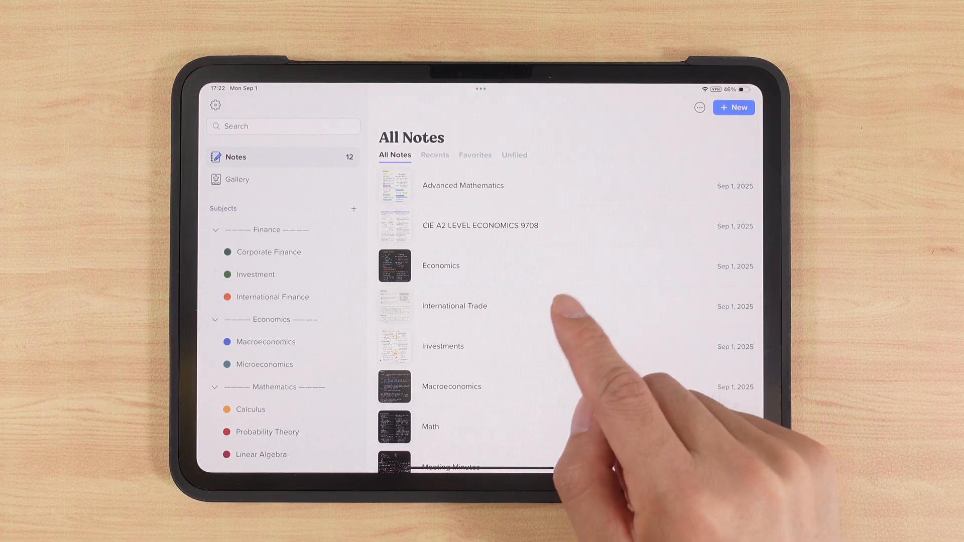
click(734, 107)
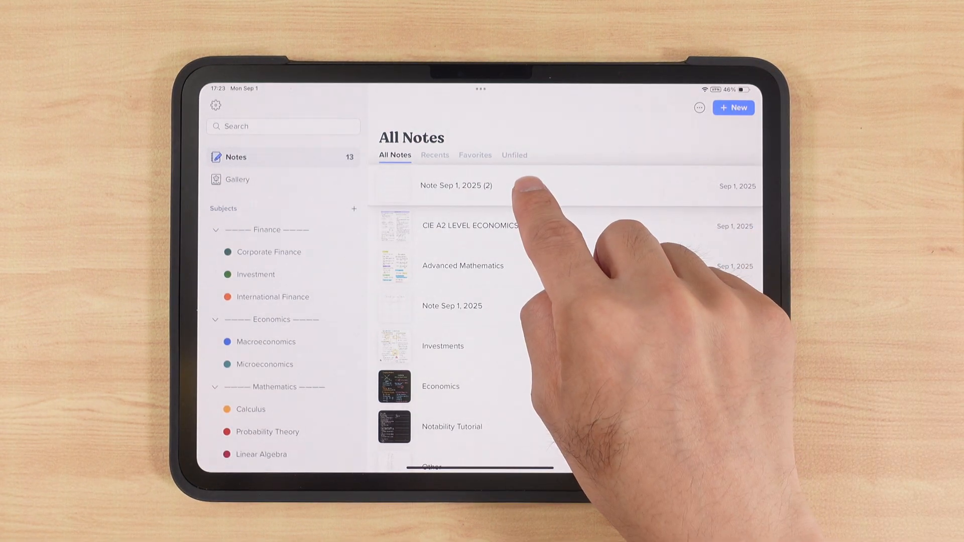
click(456, 185)
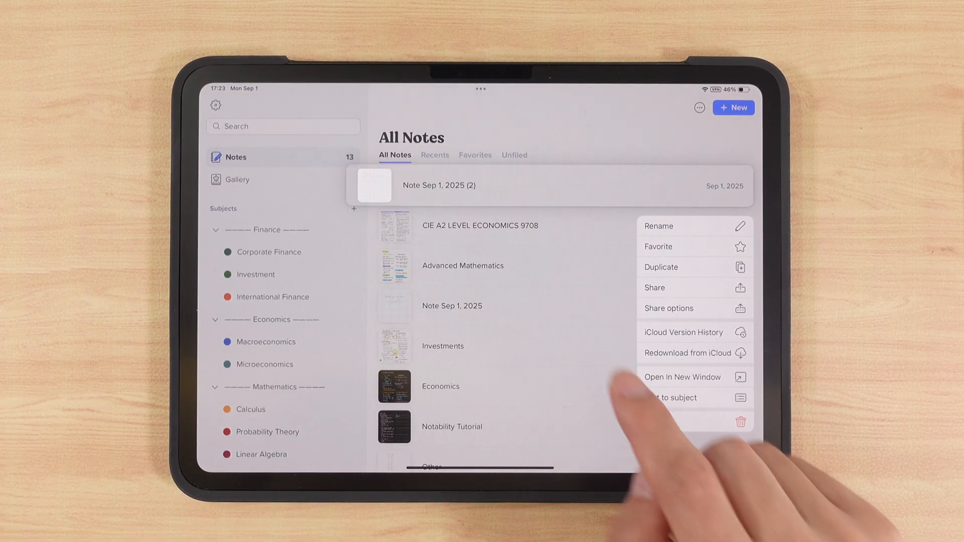
click(699, 108)
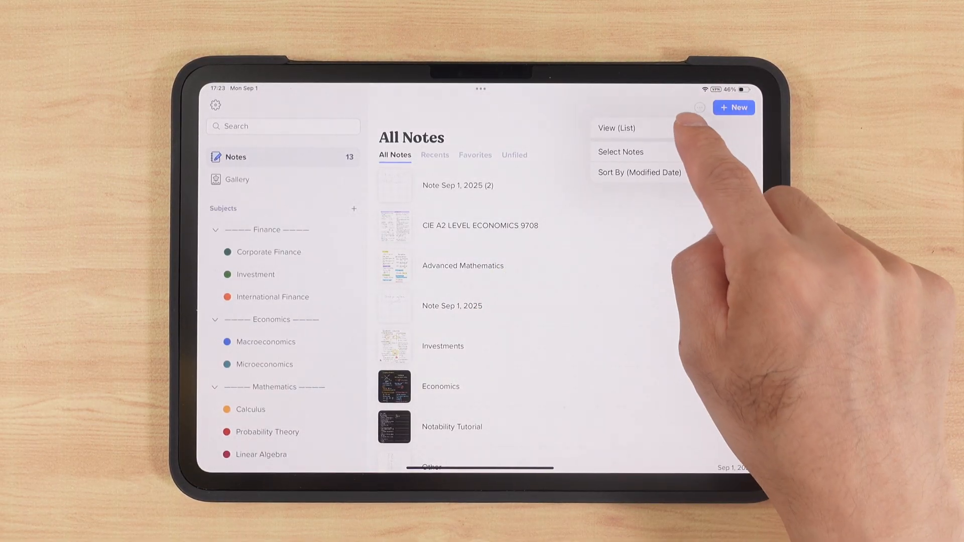
click(616, 128)
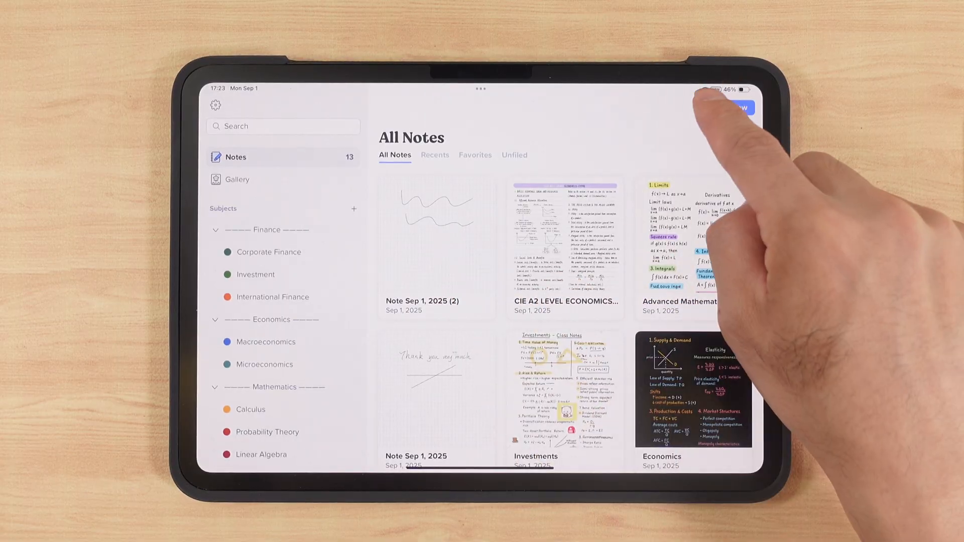
click(700, 108)
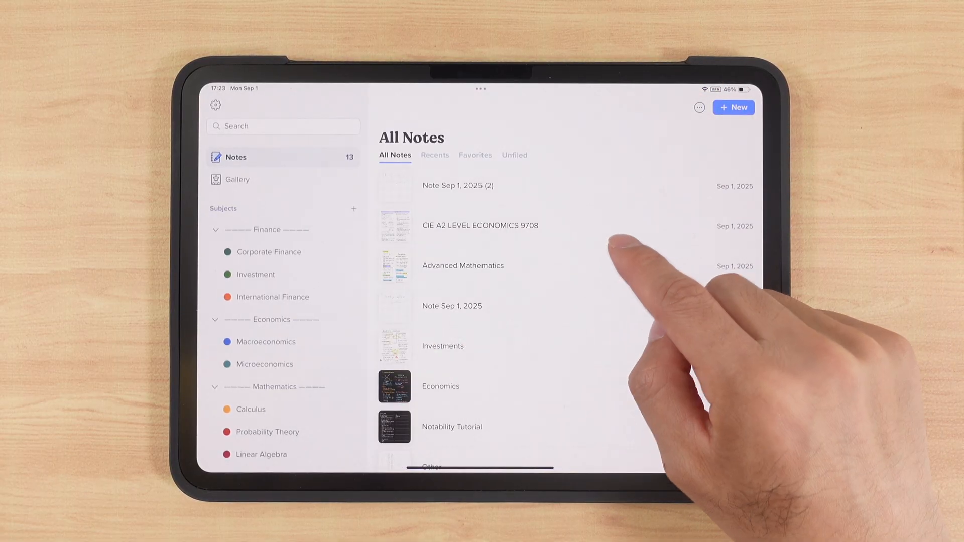
click(700, 107)
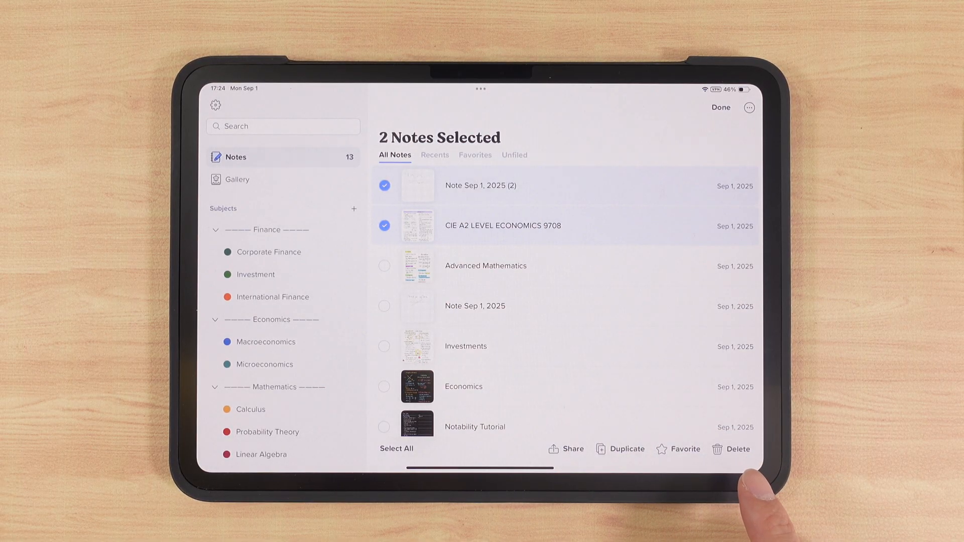
click(720, 107)
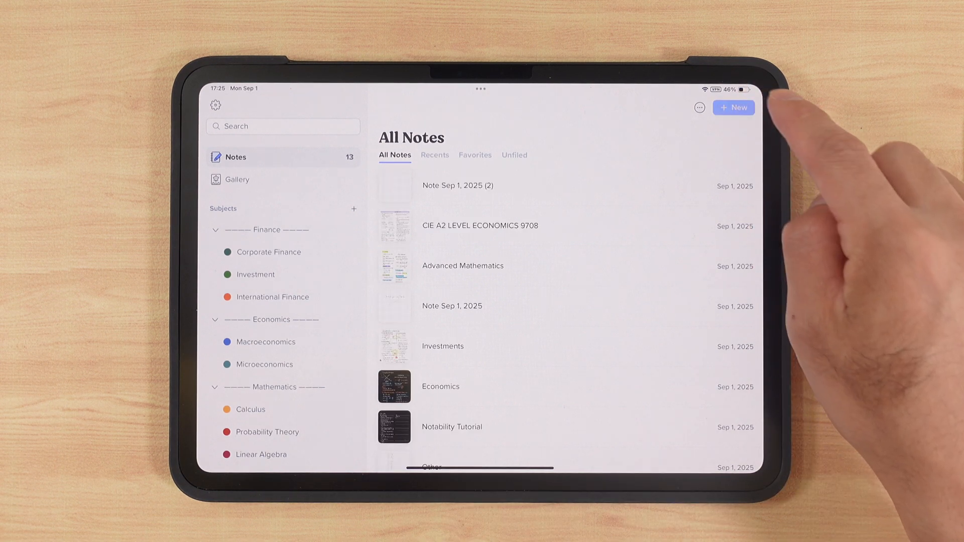
Create a new note and bring up its Template settings from the options menu.
click(733, 108)
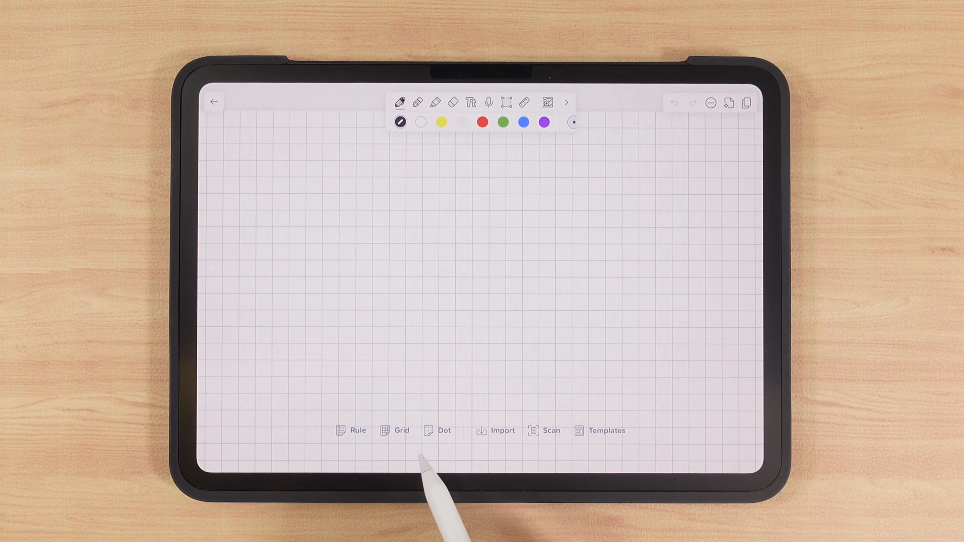
click(711, 102)
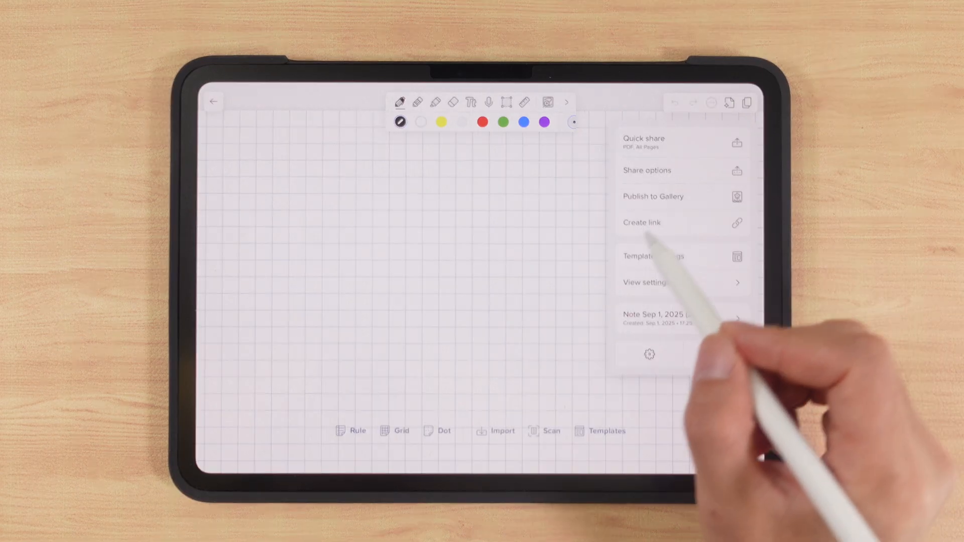
click(642, 256)
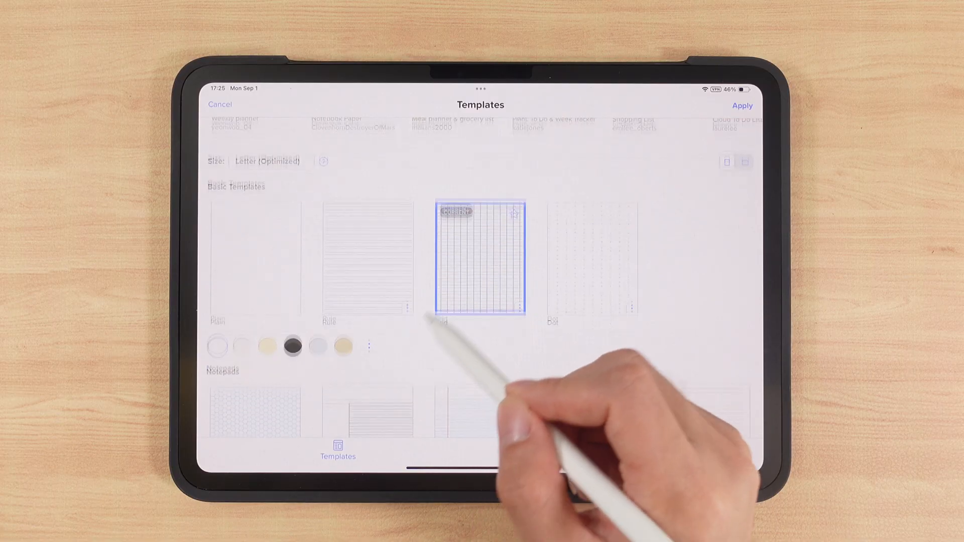
Pick a paper colour for the Grid template from the full palette.
scroll(down, 3)
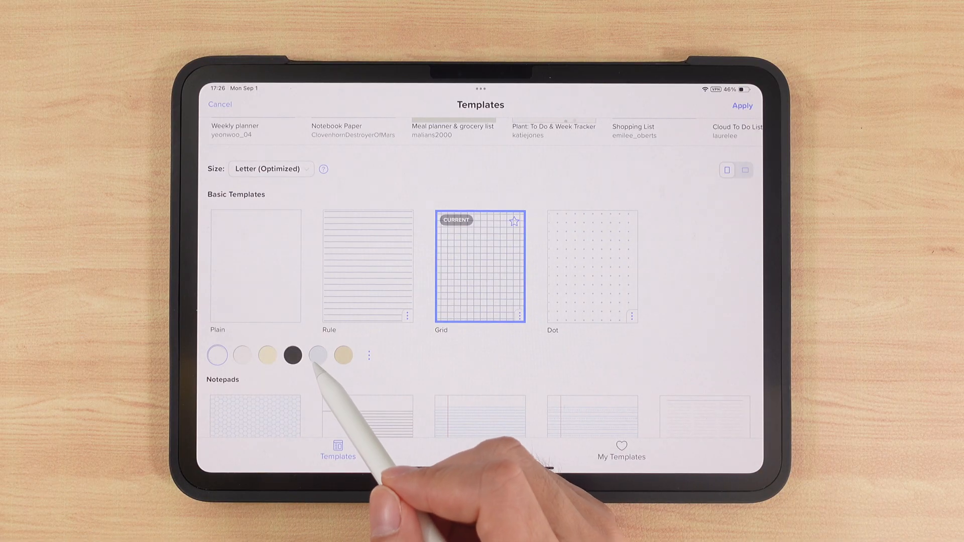
click(242, 356)
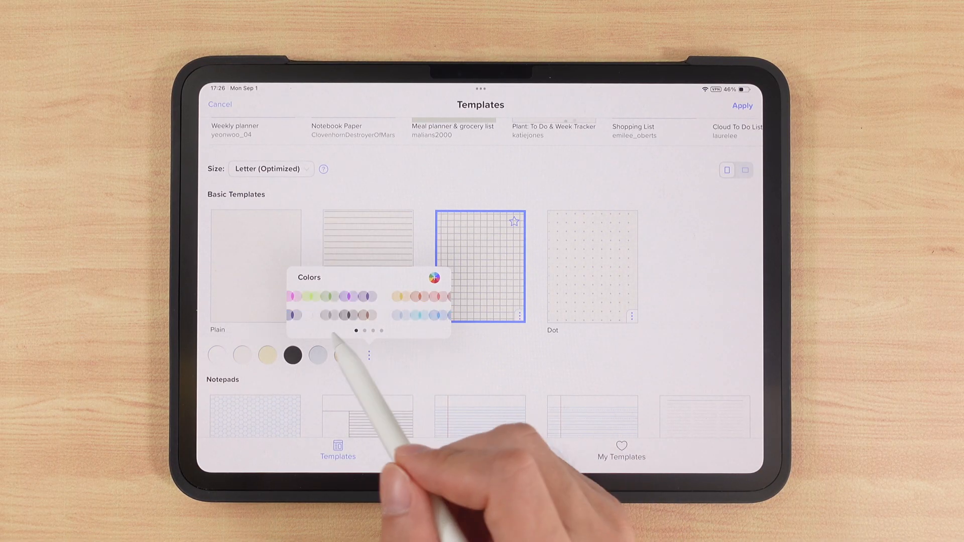
click(433, 279)
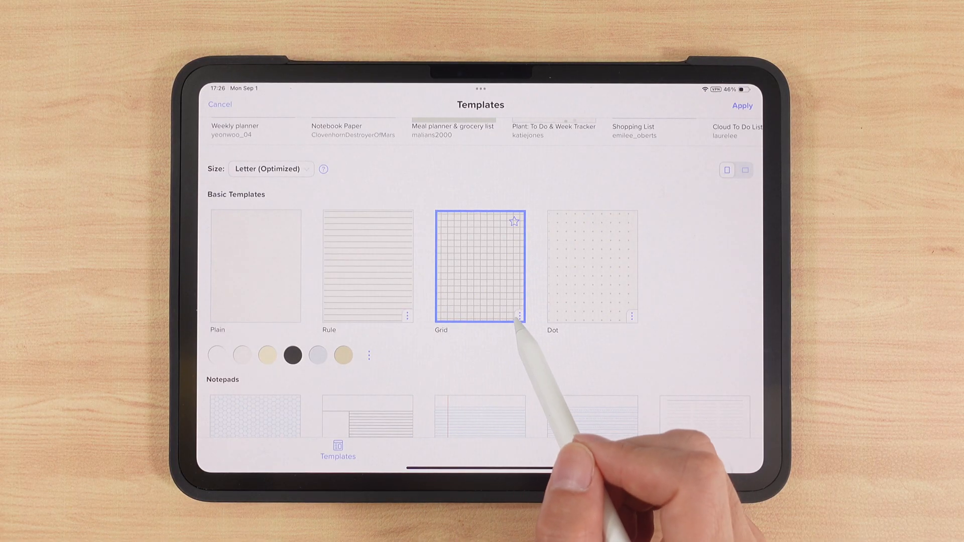
Reduce the Grid template's square spacing from 8 down to 5 and confirm.
click(520, 316)
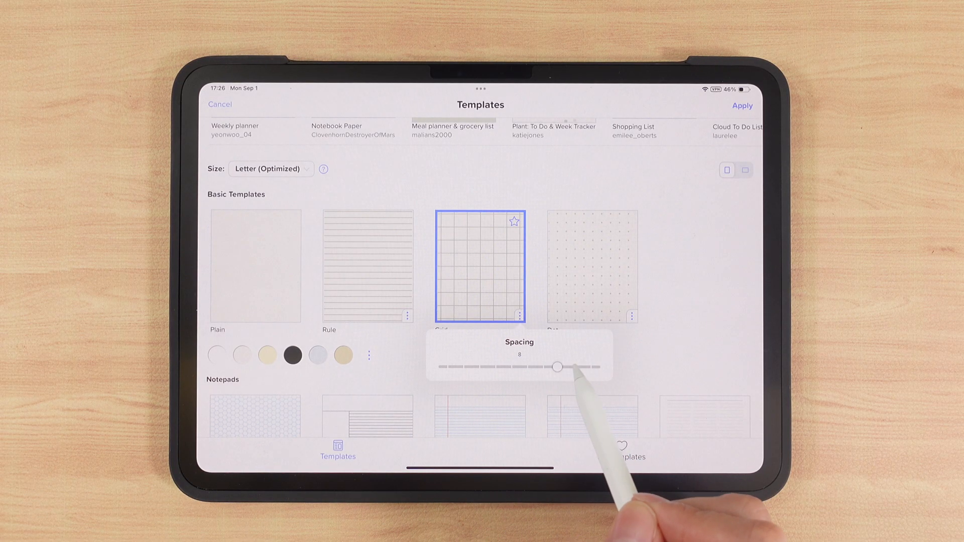
drag(556, 368, 482, 367)
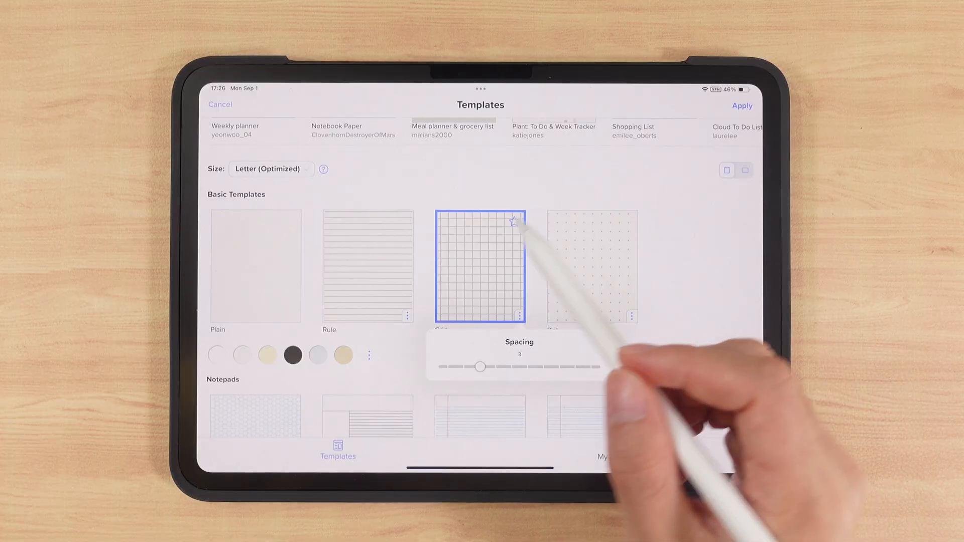
drag(480, 368, 513, 368)
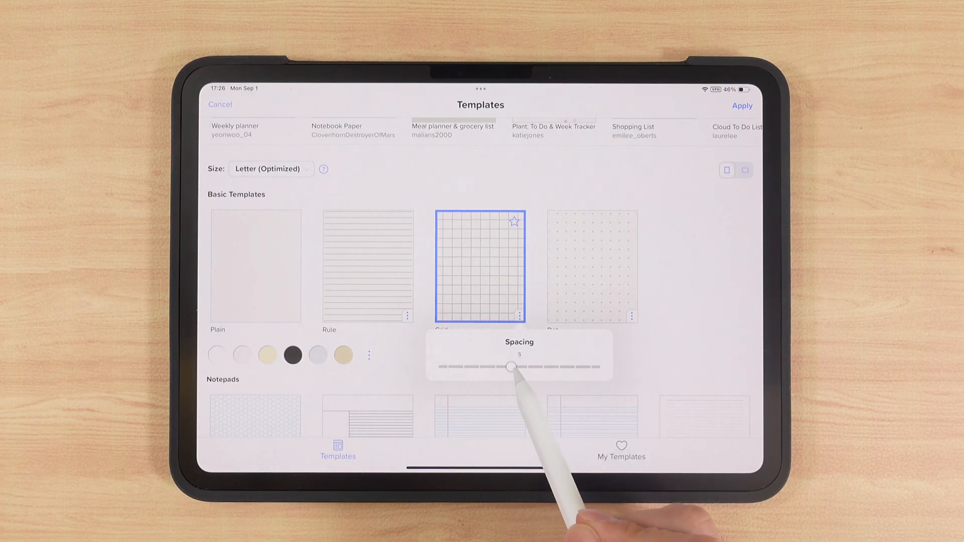
drag(514, 368, 465, 368)
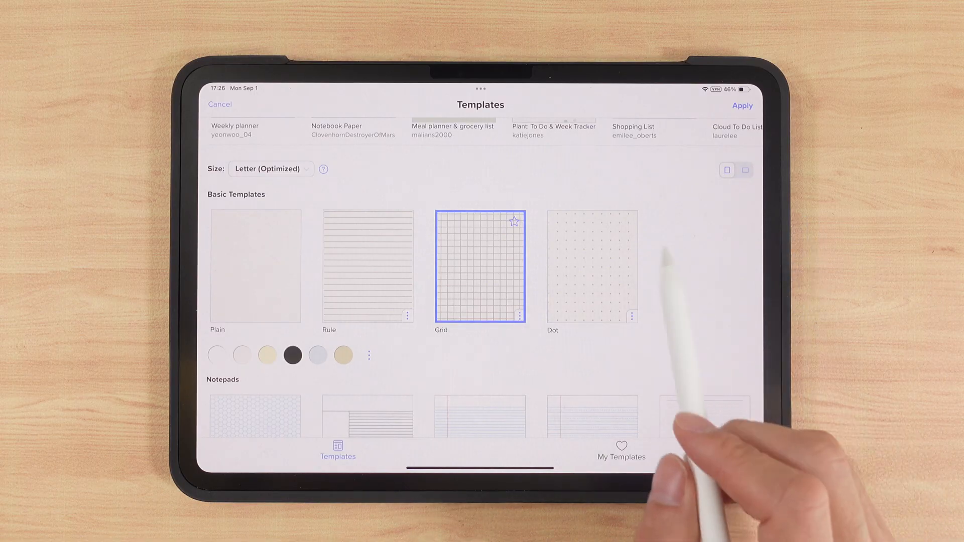
click(741, 105)
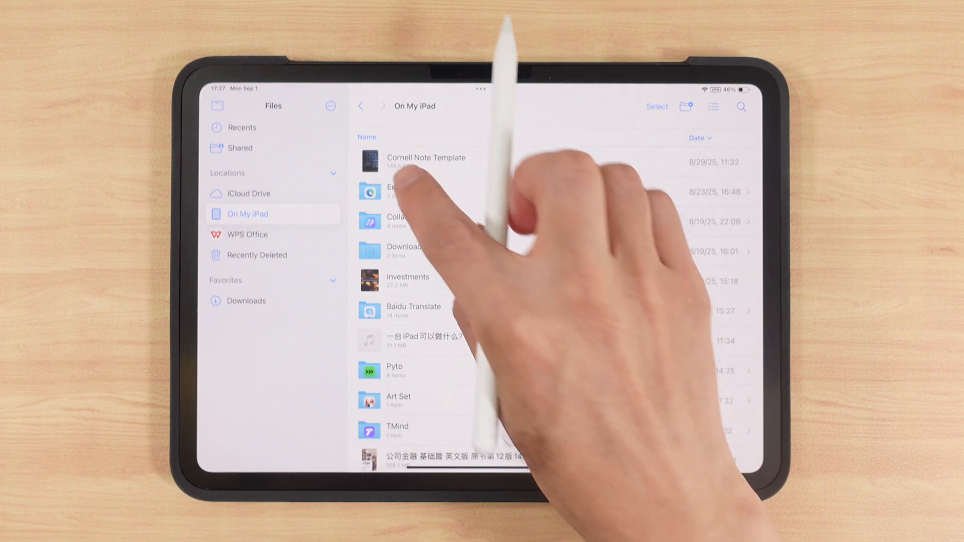
Open the Cornell Note Template PDF and choose how it imports into Notability.
click(426, 161)
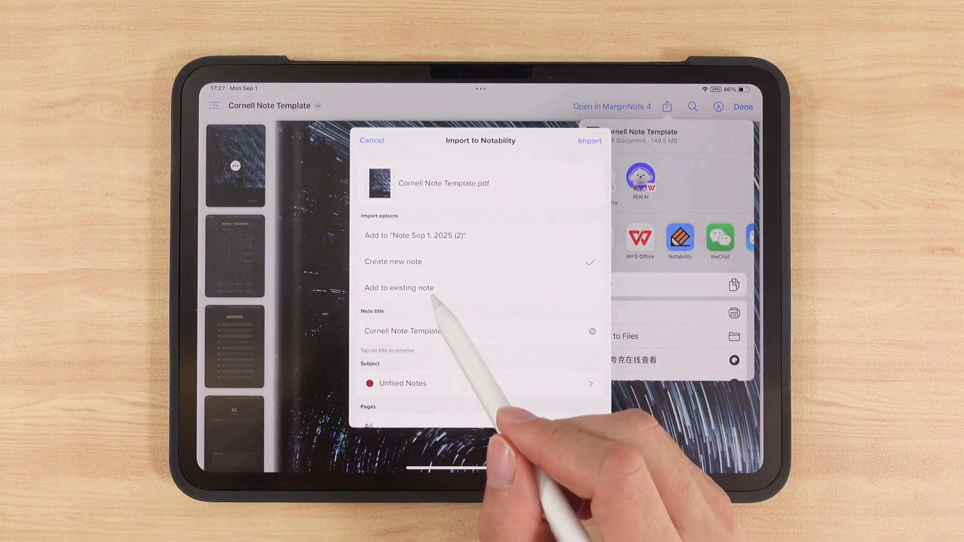
click(589, 141)
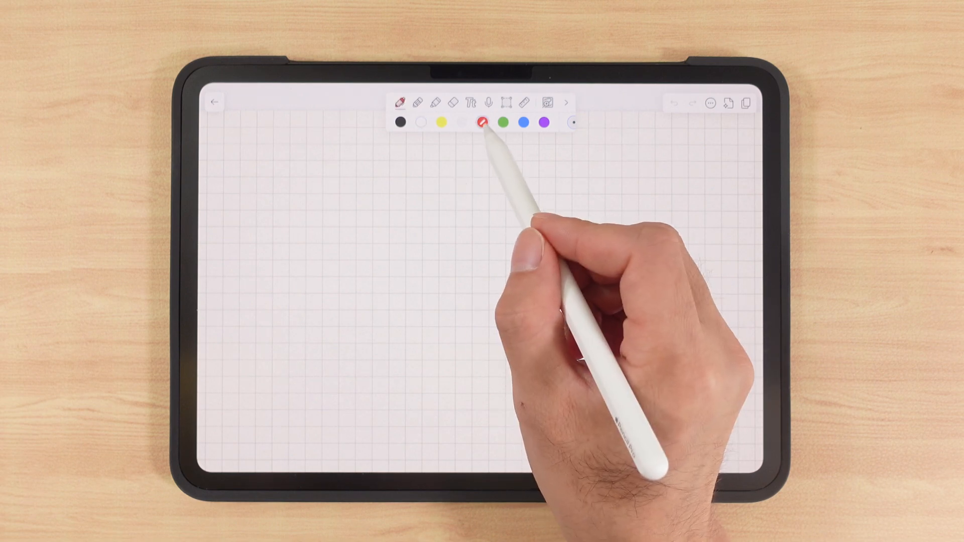
Choose a dark brown pen colour, change its thickness and pick a different stroke style.
click(483, 121)
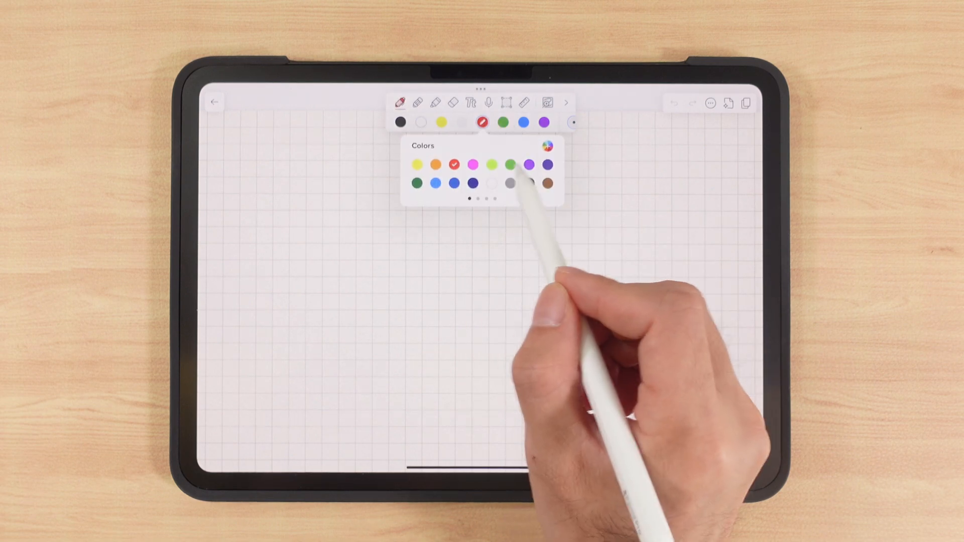
click(548, 145)
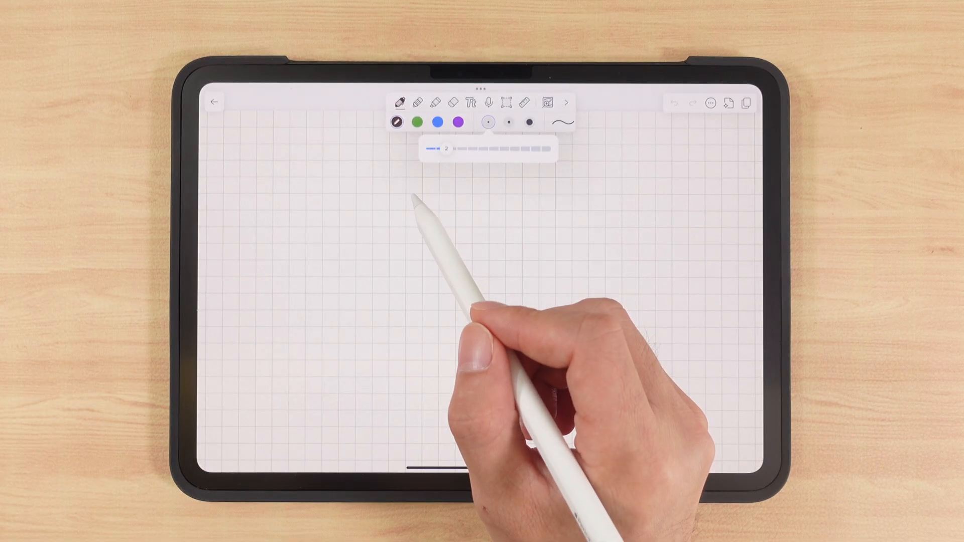
click(560, 121)
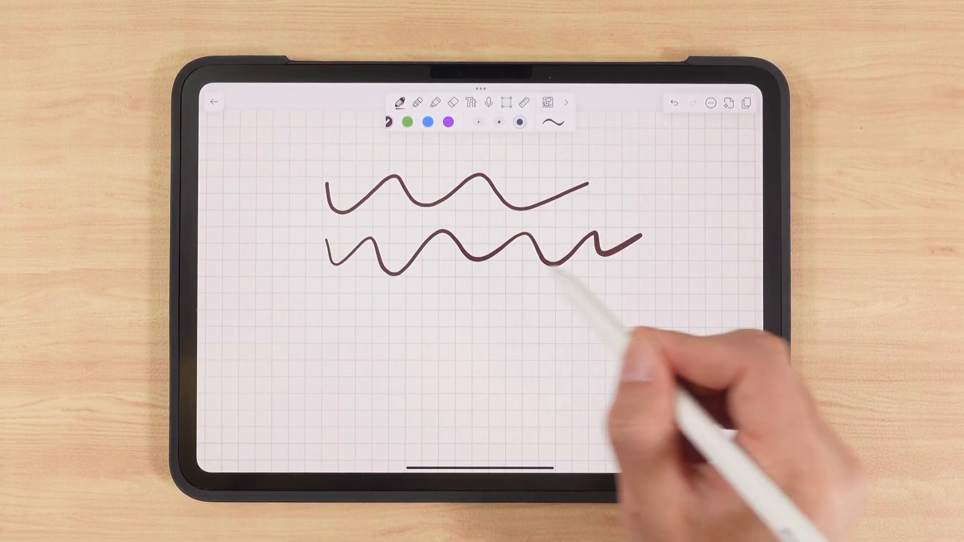
click(552, 122)
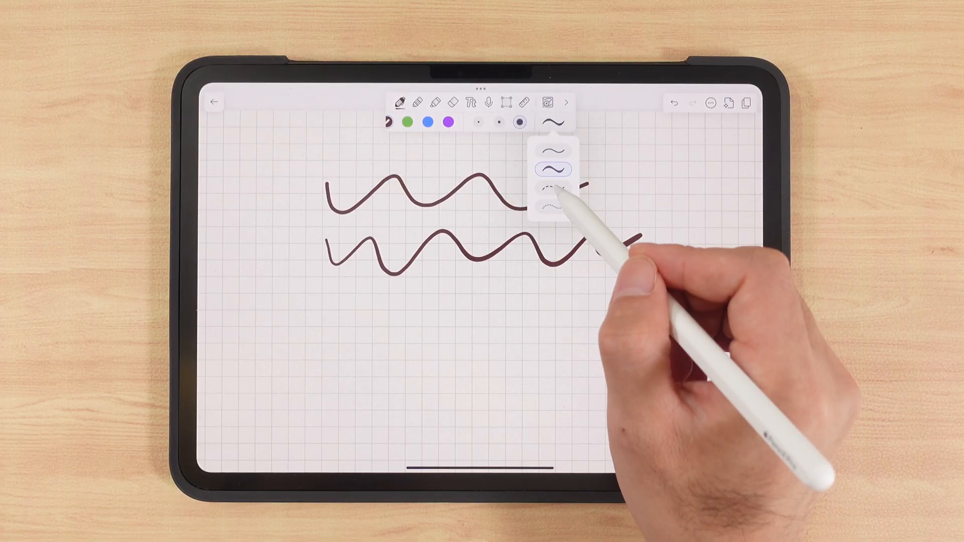
click(553, 204)
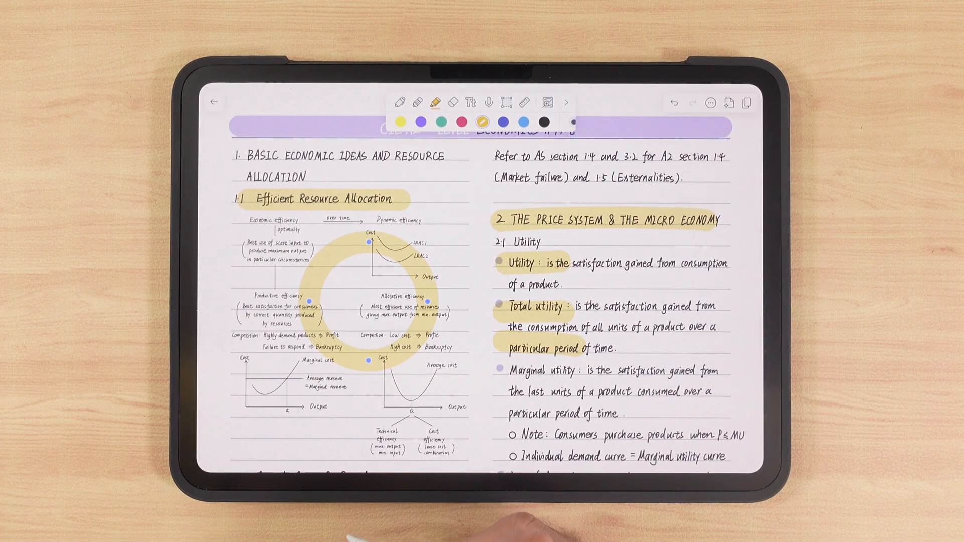
Shade the cube sketch with yellow highlighter, then switch tools to remove it.
scroll(down, 3)
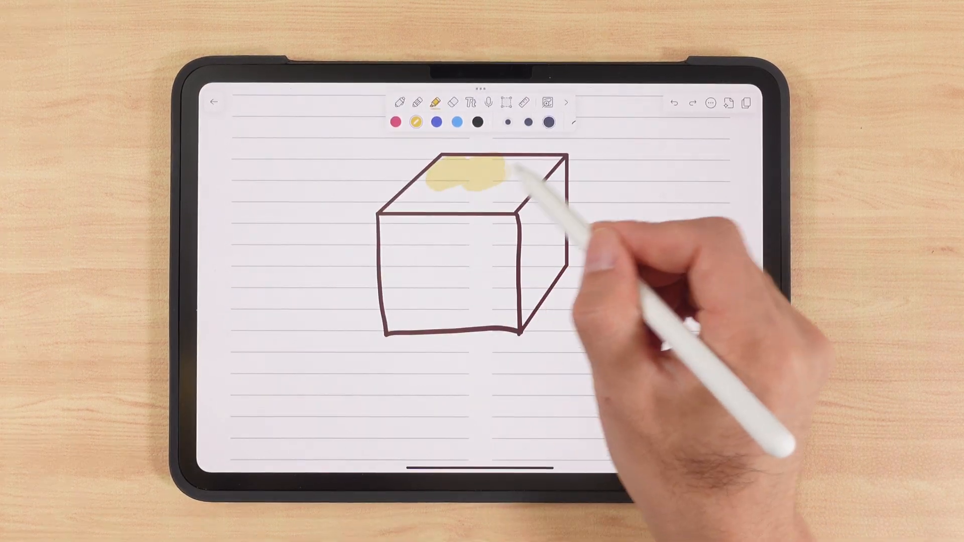
drag(480, 179, 431, 296)
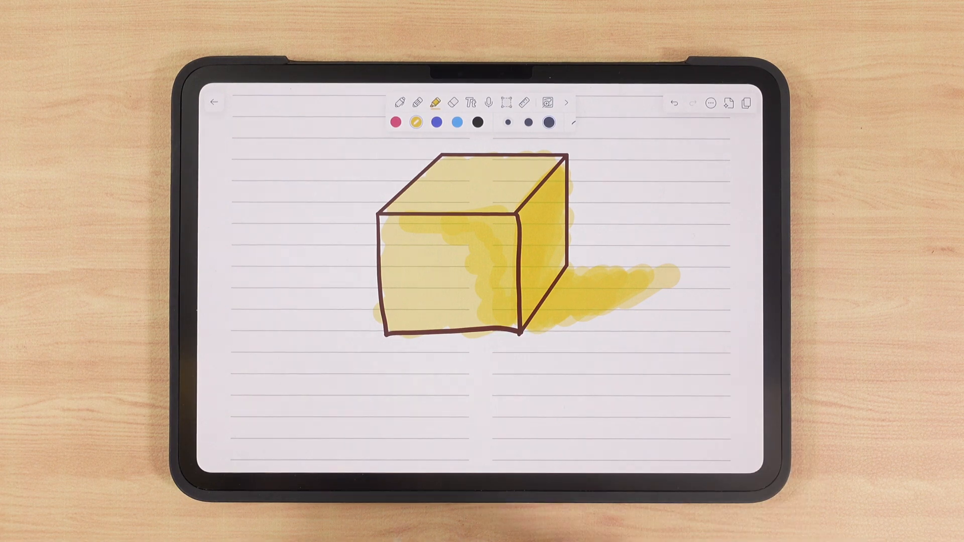
click(450, 102)
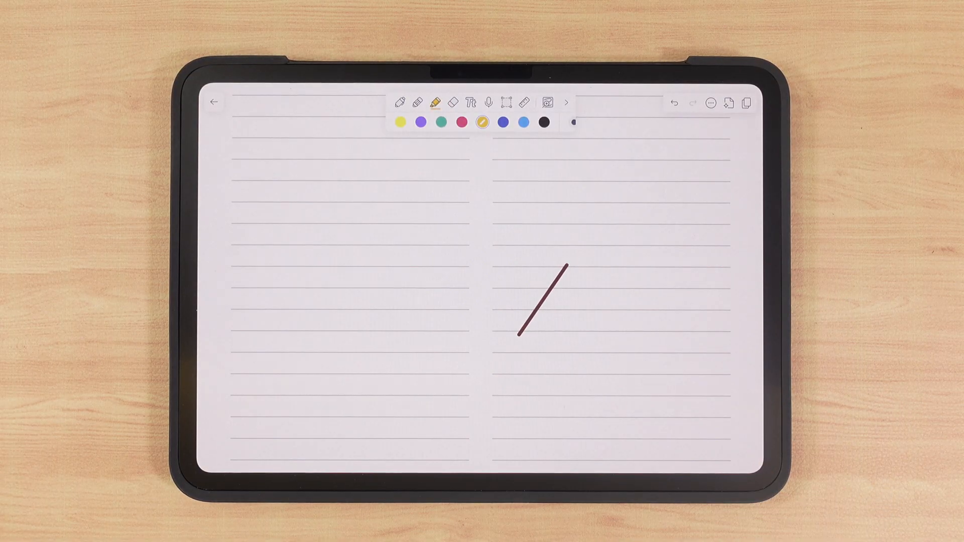
Draw a circle with the pen and erase a section of its right side.
click(451, 102)
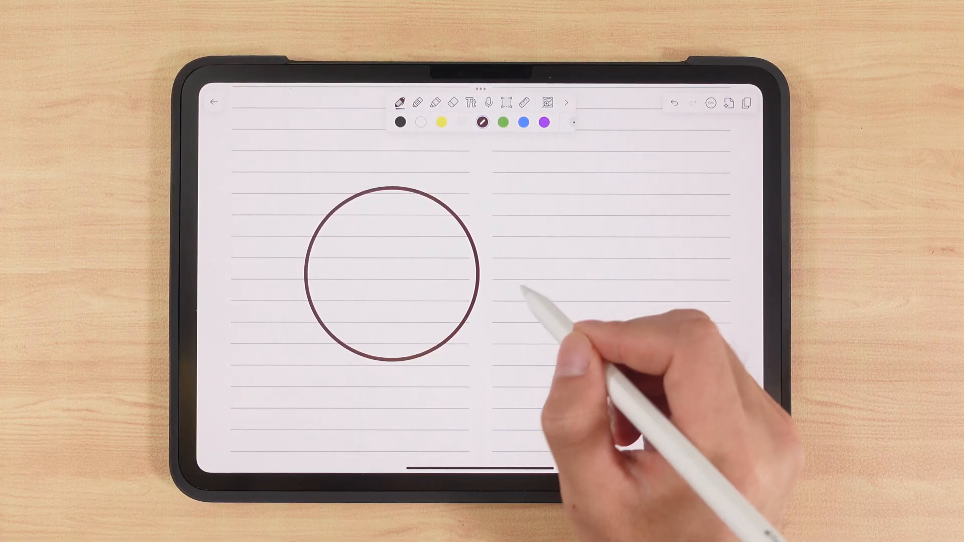
click(434, 102)
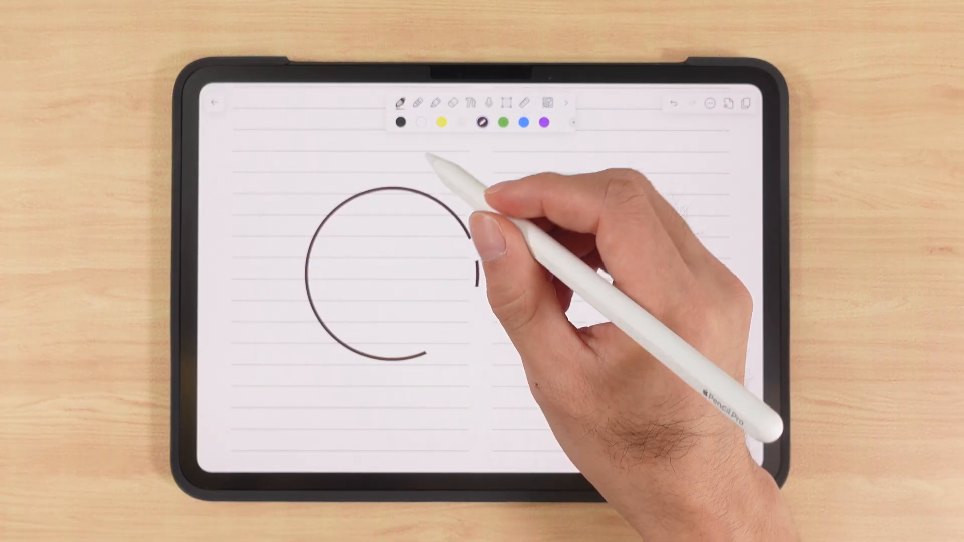
click(416, 100)
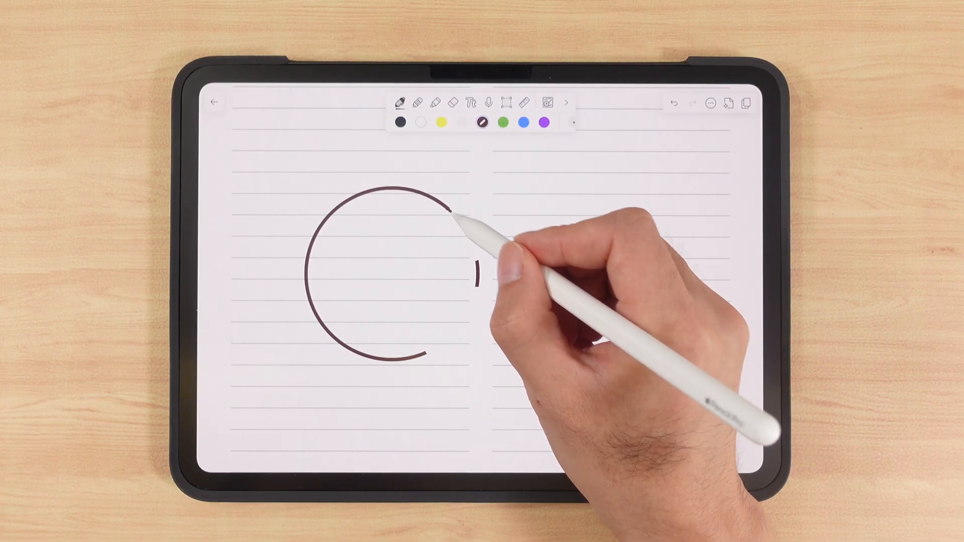
drag(452, 212, 476, 265)
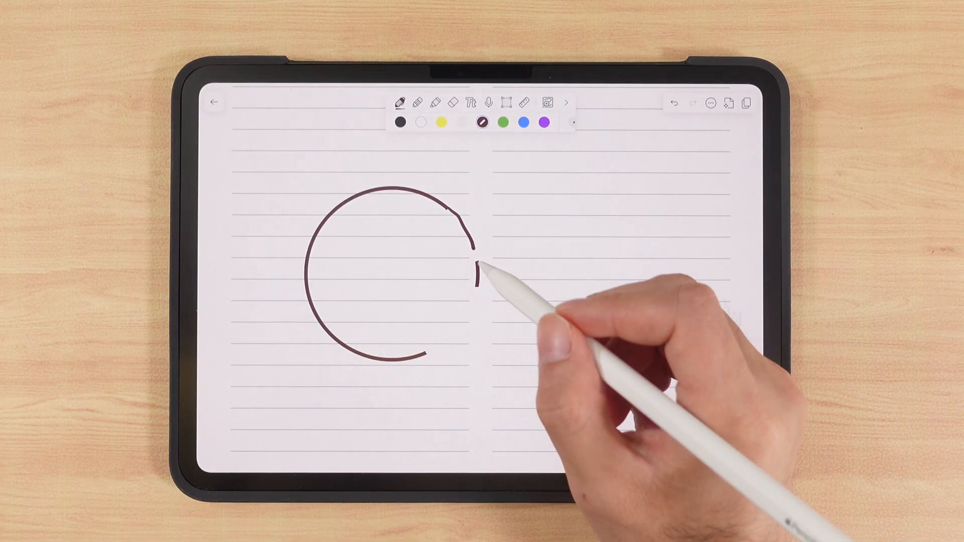
Peek at the app settings, then return and erase more of the circle's right side.
click(710, 102)
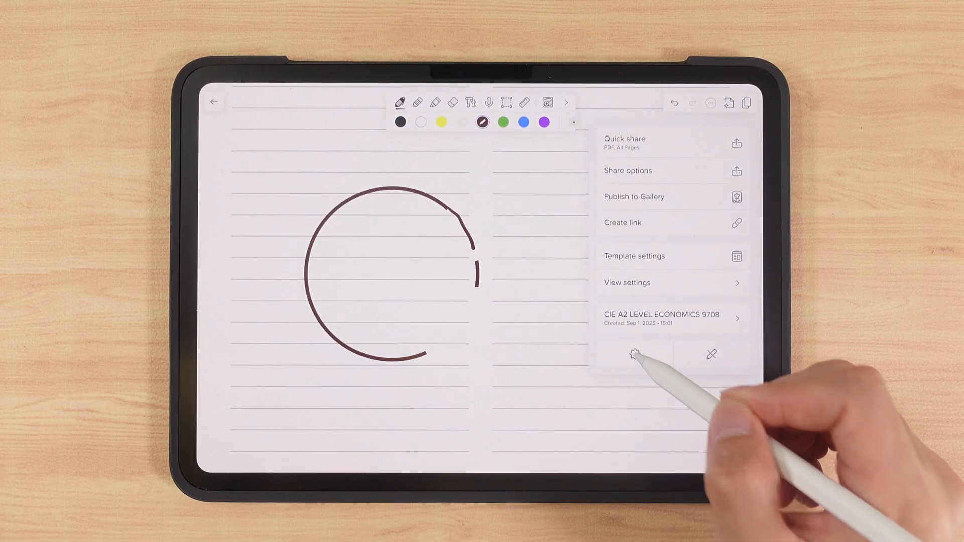
click(635, 353)
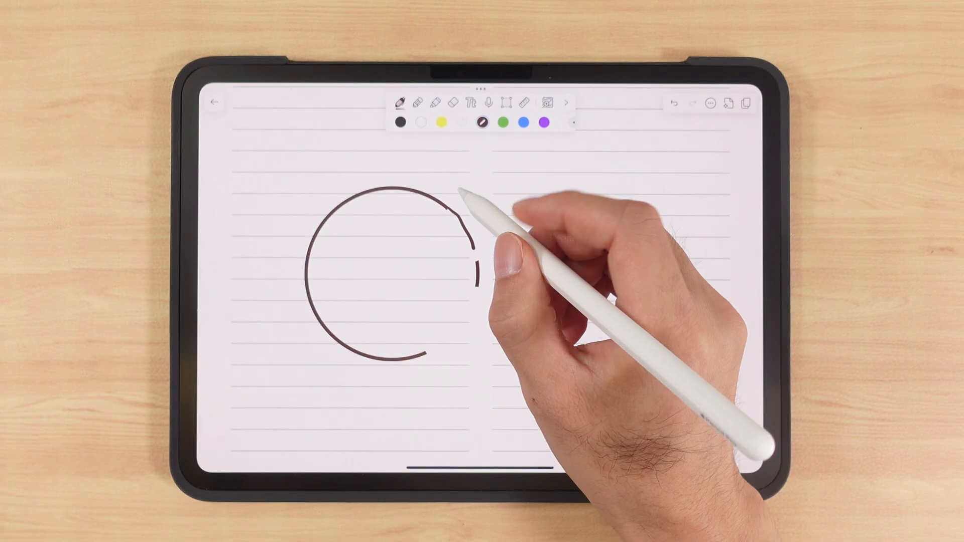
click(454, 102)
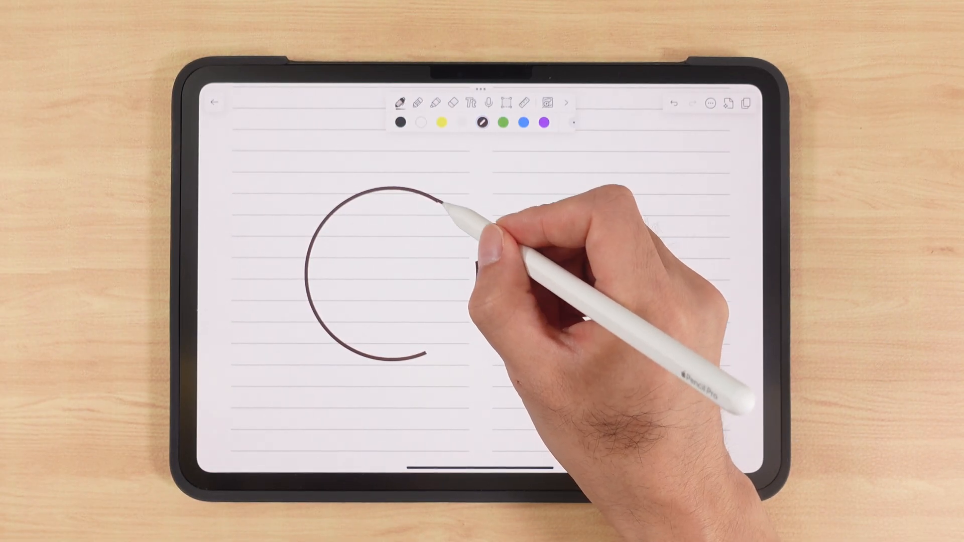
click(451, 102)
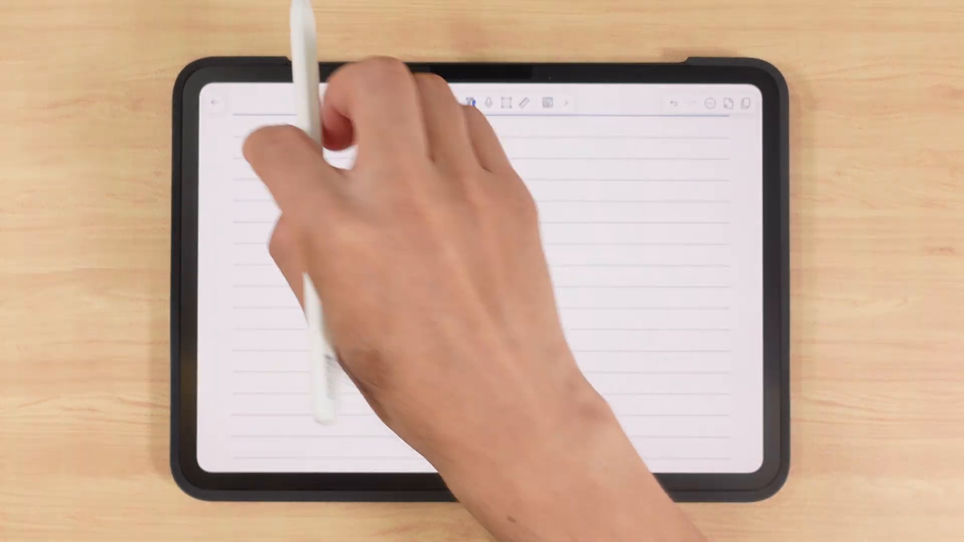
Add the typed text 'Thank you very much' and enable Quick text boxes.
text(Thank you very much)
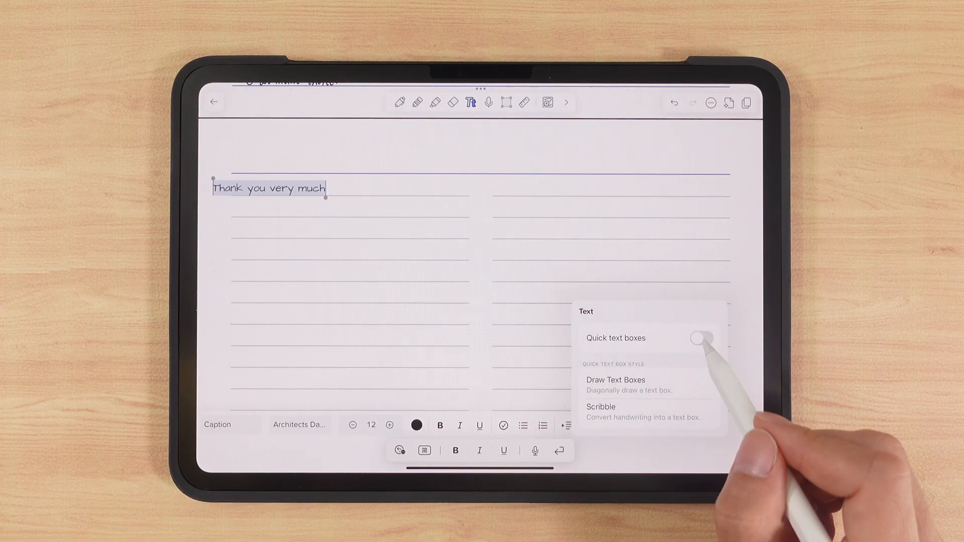
click(702, 339)
text(Thank you)
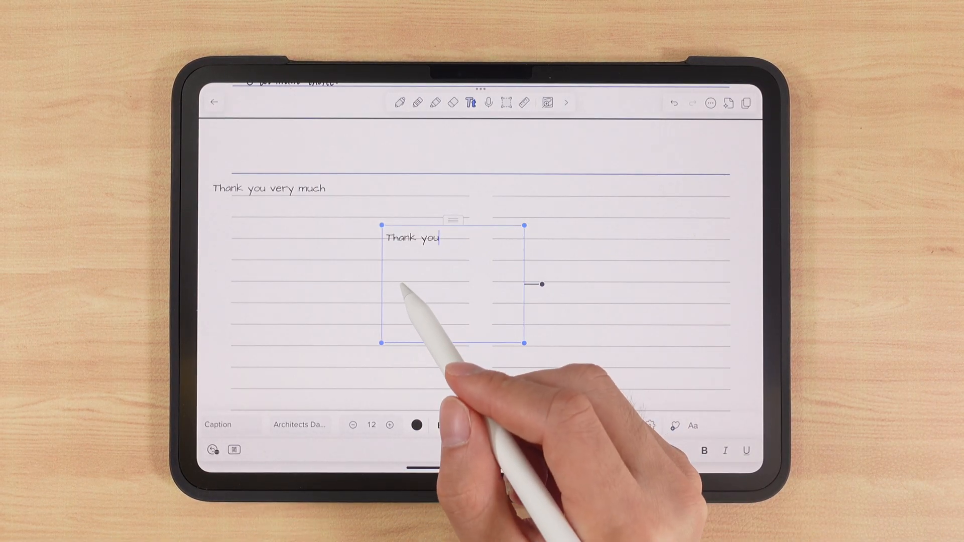
Give the 'Thank you' text box a yellow fill from its Fill options.
click(454, 220)
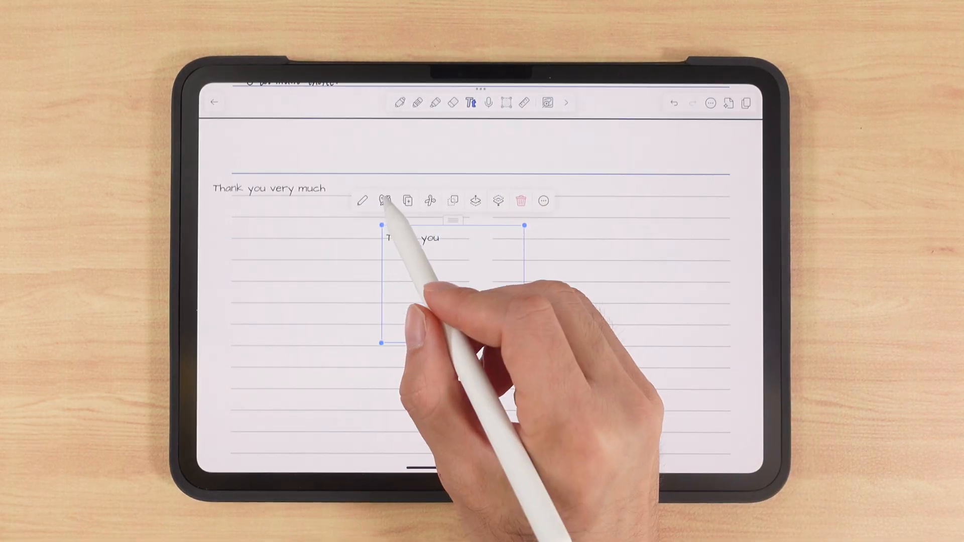
click(362, 201)
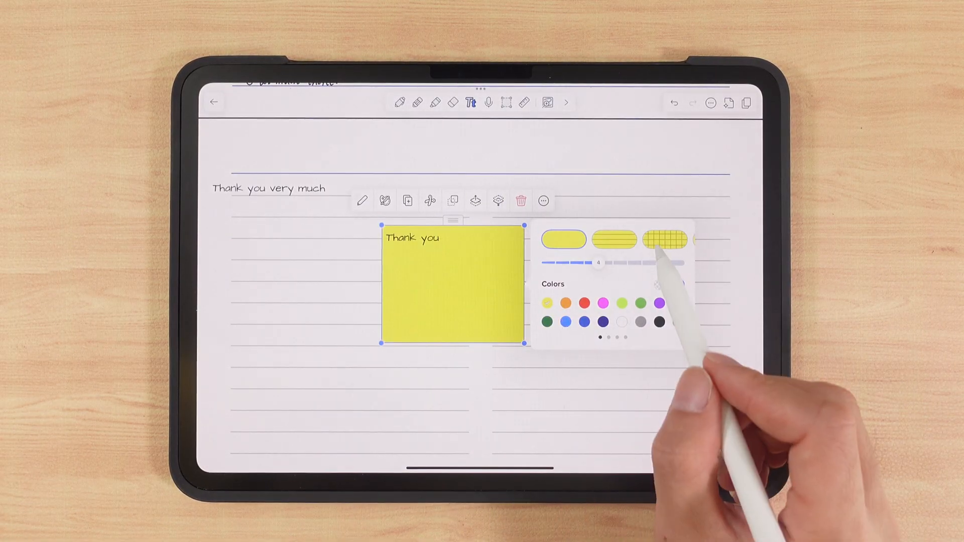
click(663, 240)
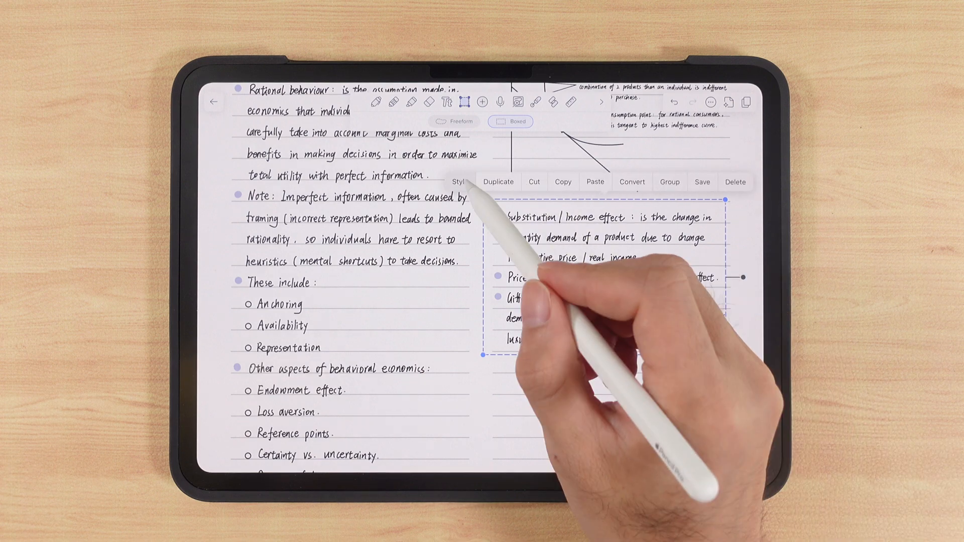
Duplicate then delete the copy of the substitution effect notes and colour them red.
click(459, 181)
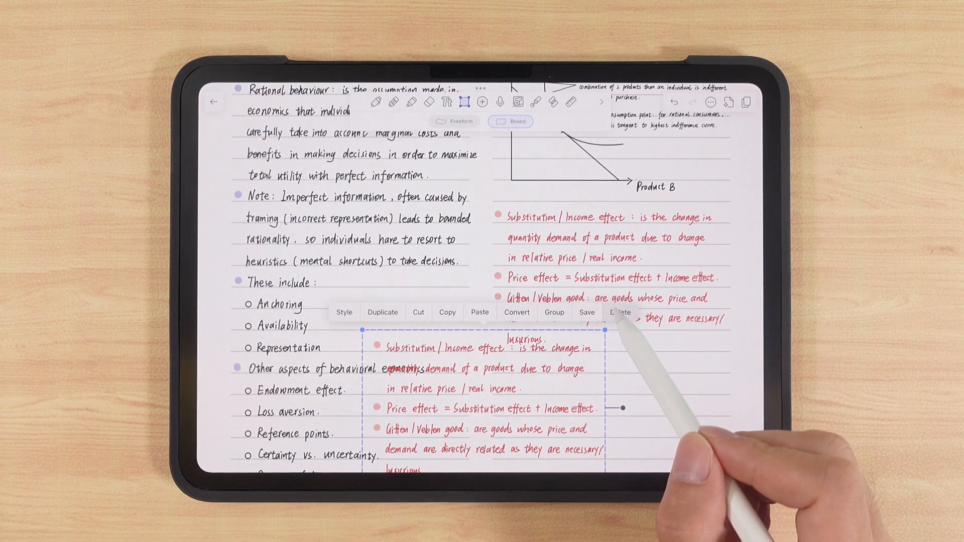
click(621, 311)
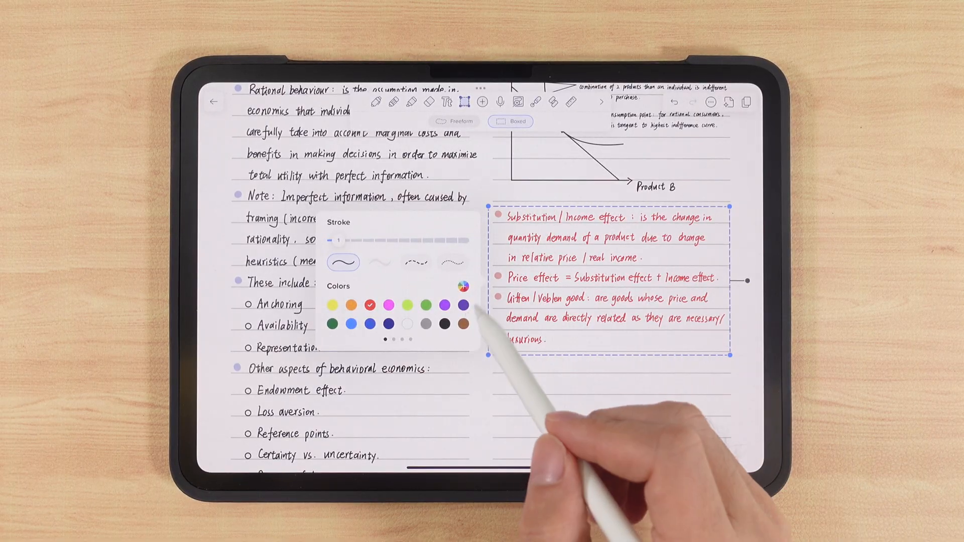
click(445, 324)
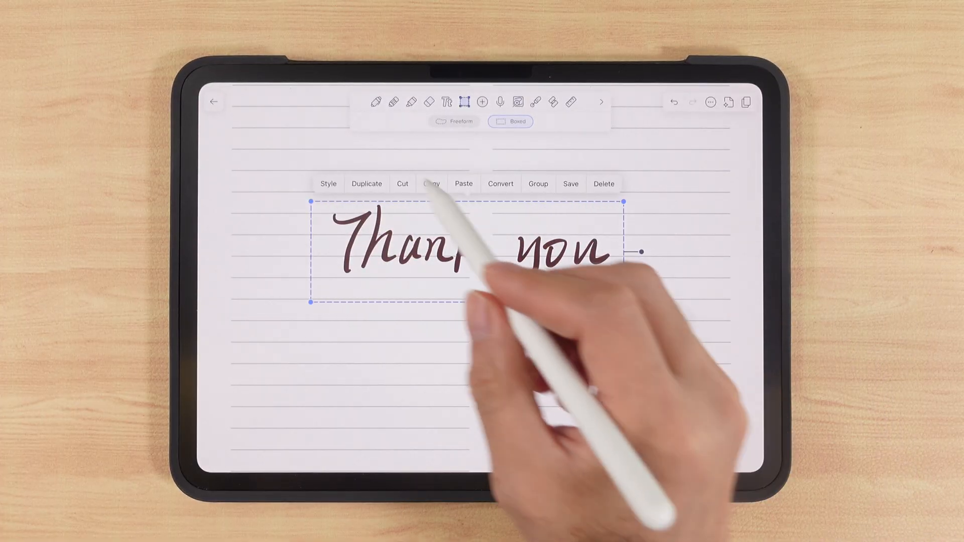
Convert the handwritten 'Thank you' to typed text and write a math expression below it.
click(500, 183)
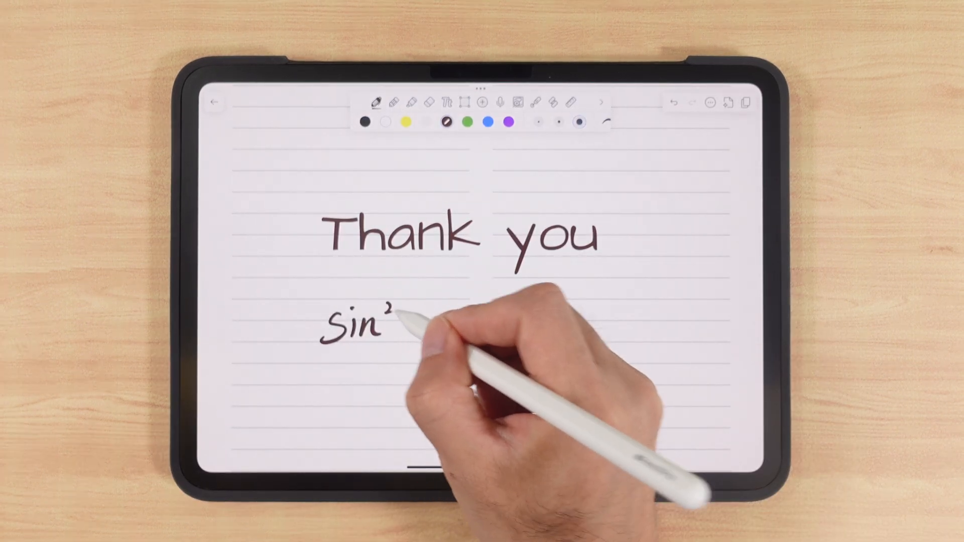
drag(394, 325, 510, 325)
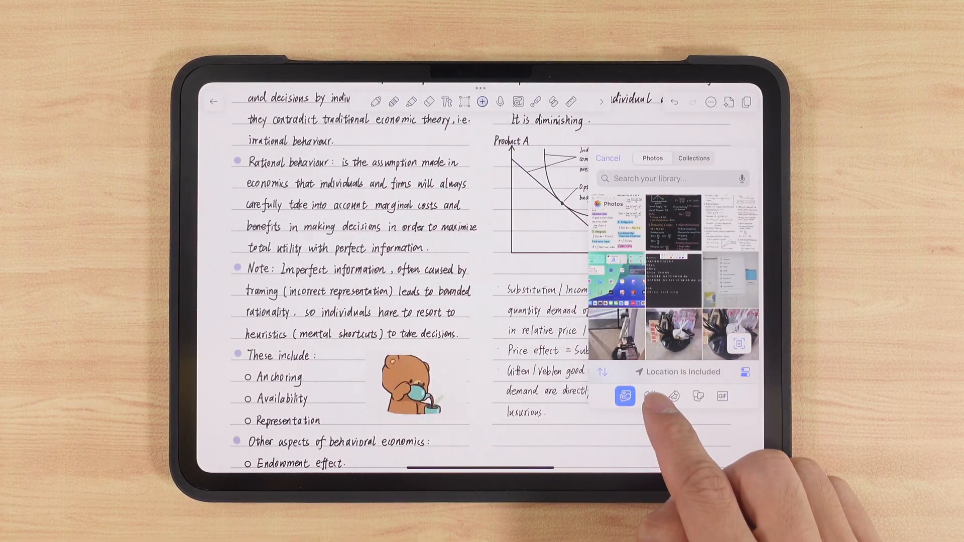
Insert a sticker and a study GIF, then drag a photo in from Photos in Split View.
click(673, 396)
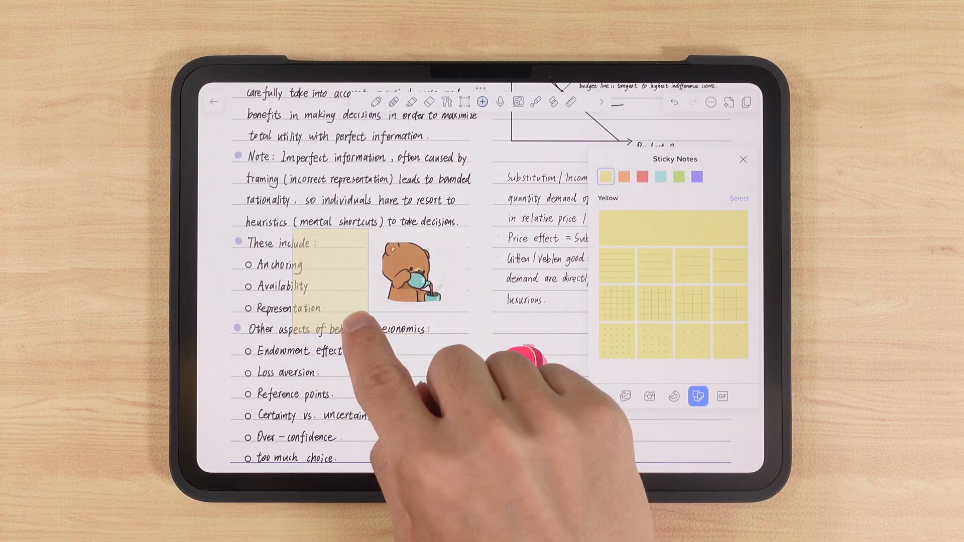
click(722, 396)
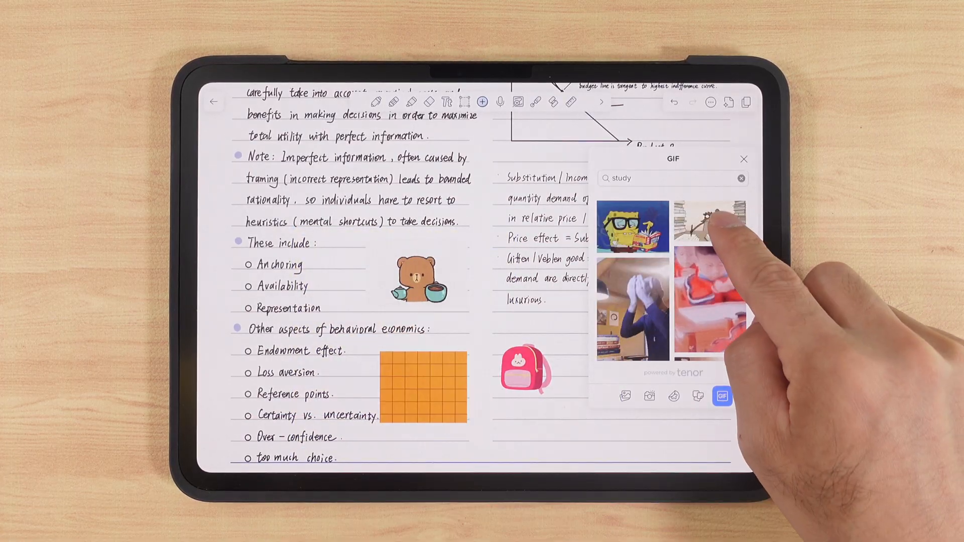
drag(711, 221, 516, 431)
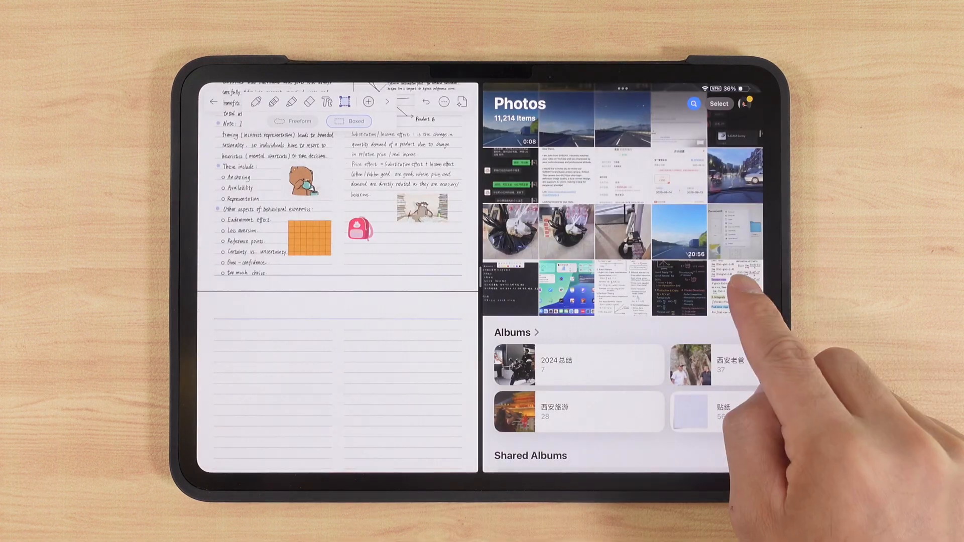
drag(729, 289, 329, 369)
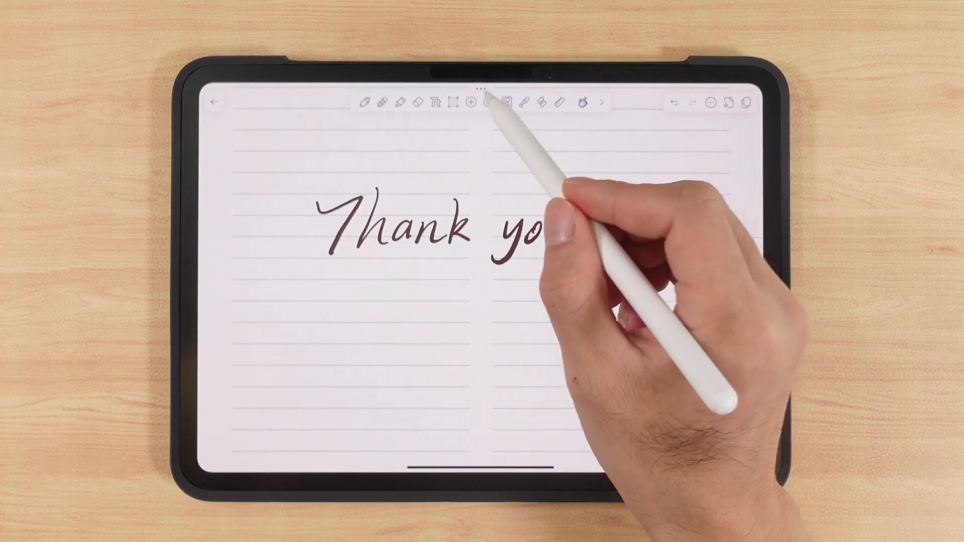
Play back the Thank you note's recording and show its playback settings.
click(483, 102)
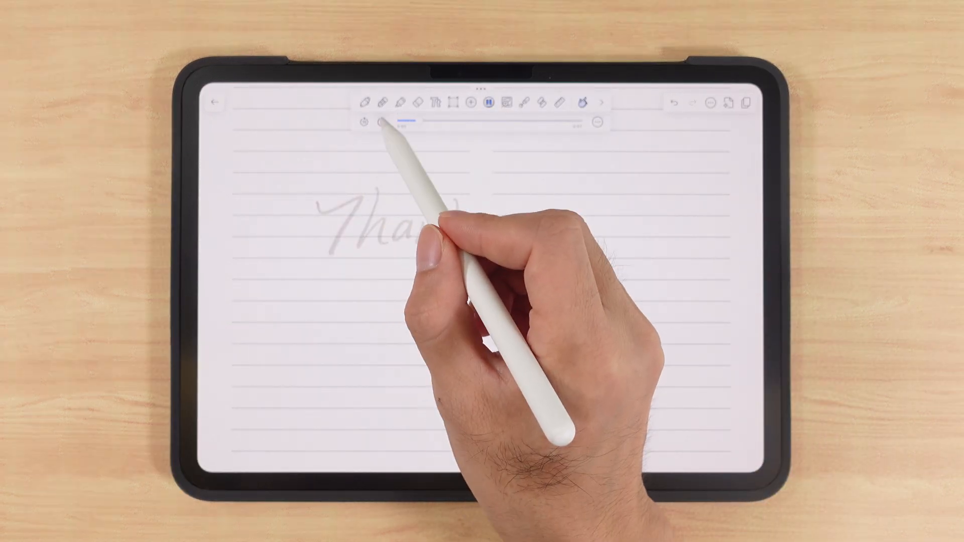
click(597, 121)
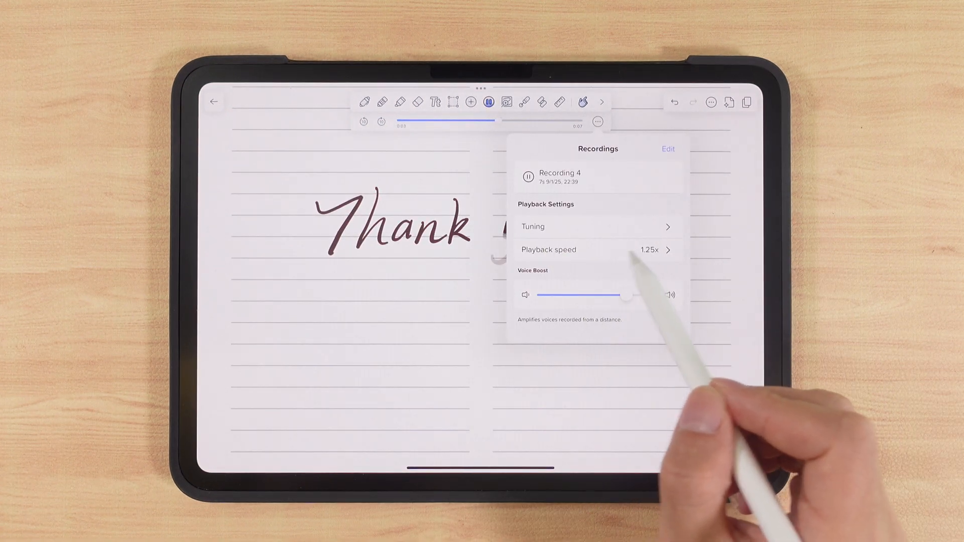
Delete Recording 4 from the recordings list and close the player.
click(528, 177)
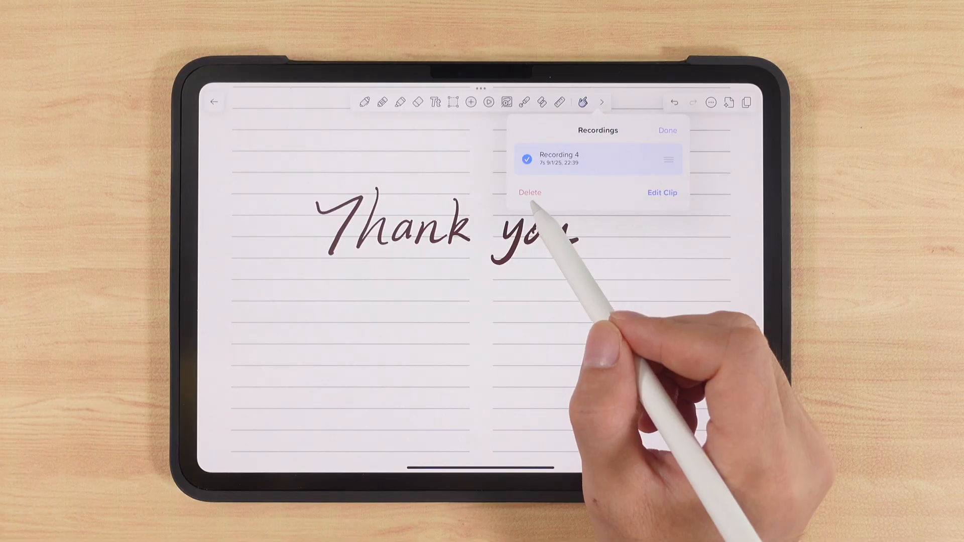
click(662, 193)
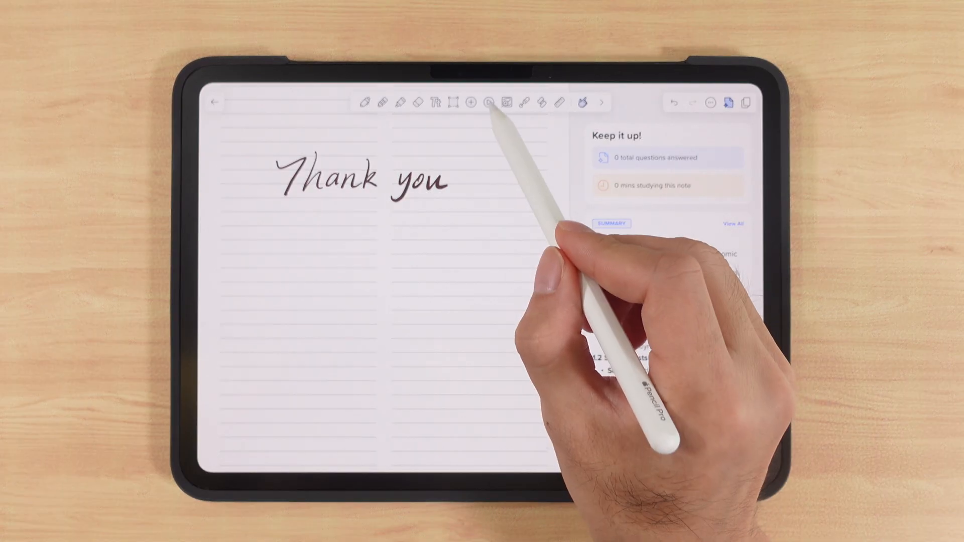
click(489, 102)
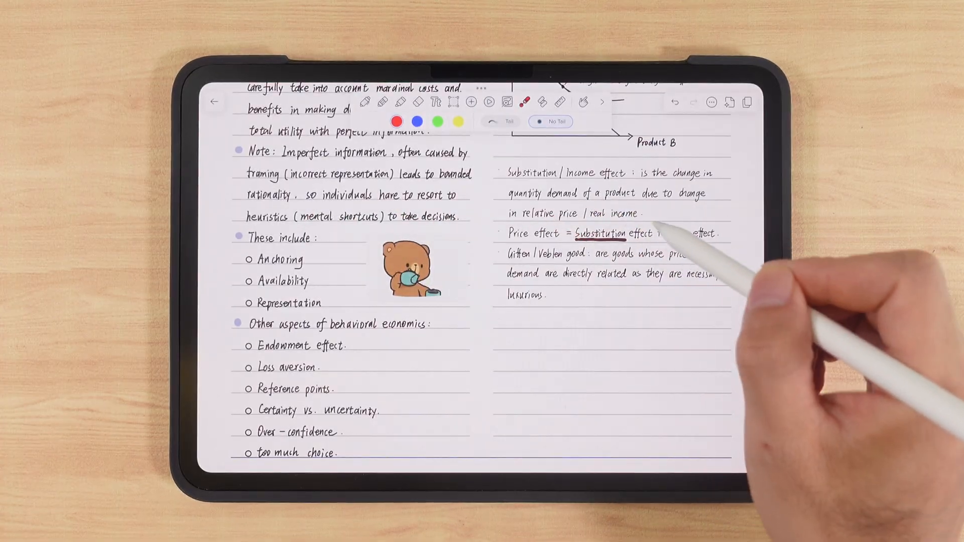
Laser-point at 'Substitution', then bring out the ruler and rotate it to a new angle.
drag(299, 197, 689, 215)
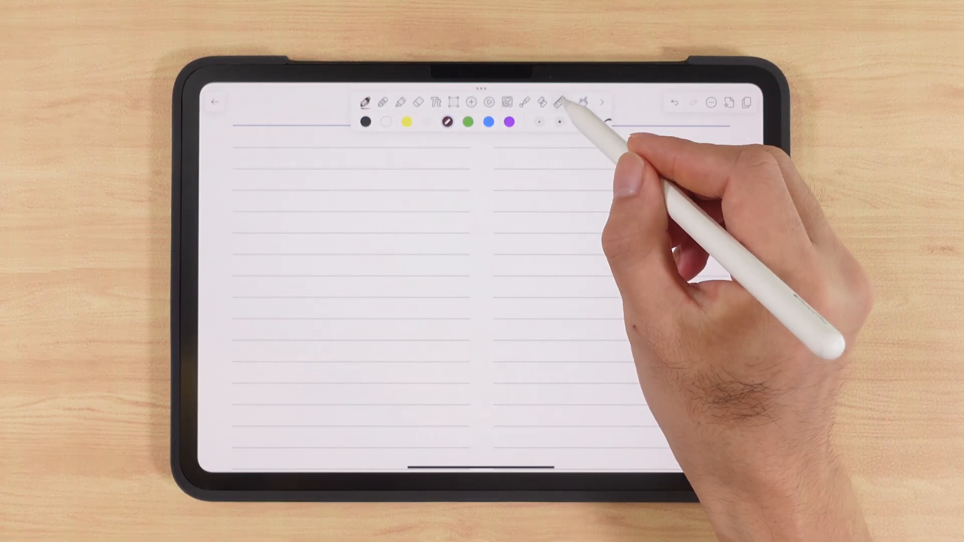
click(560, 102)
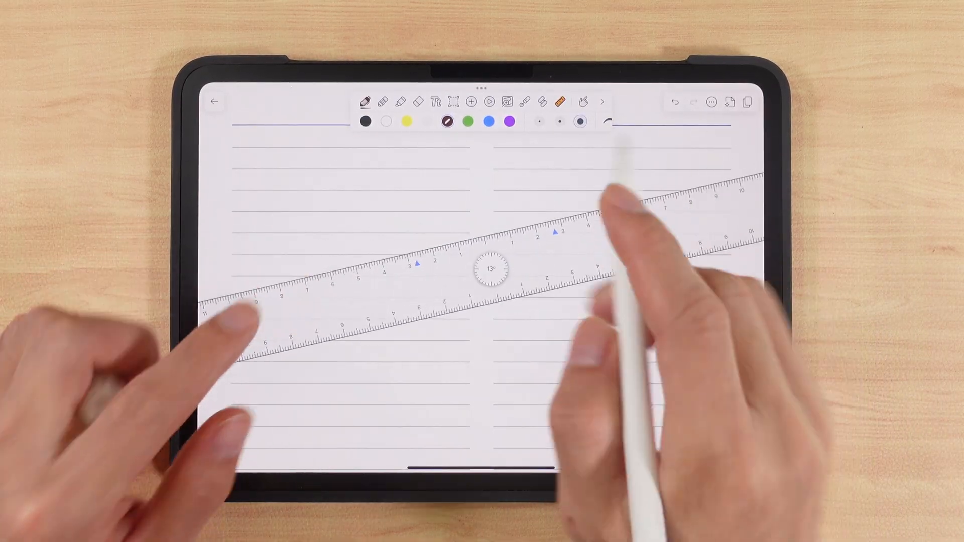
drag(353, 265, 593, 194)
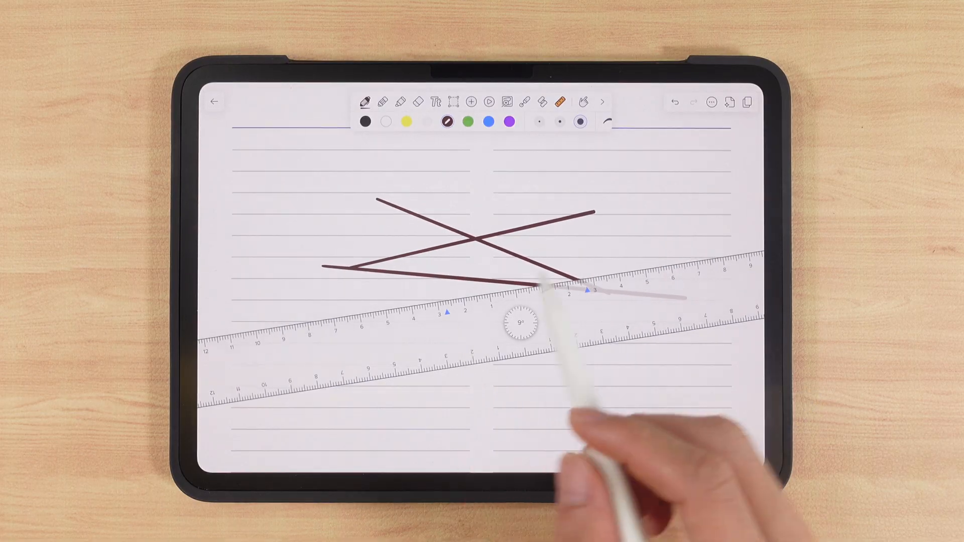
Review Handwriting & drawing settings under Note Editor, including ruler measurement units.
click(711, 103)
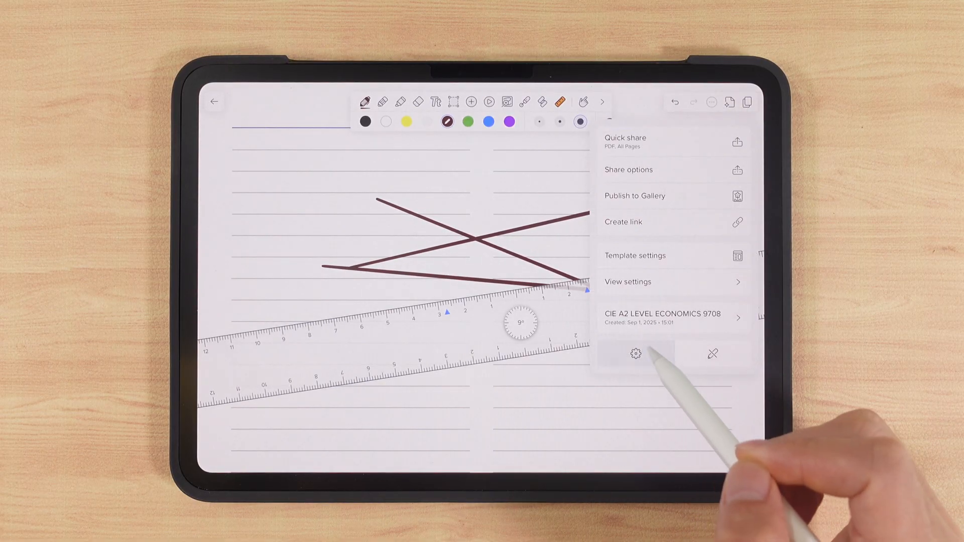
click(635, 353)
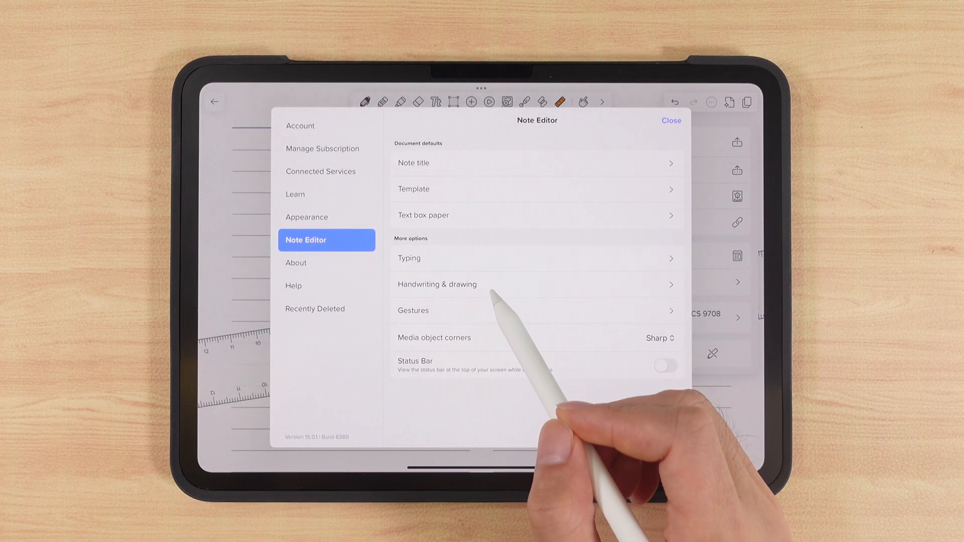
click(437, 284)
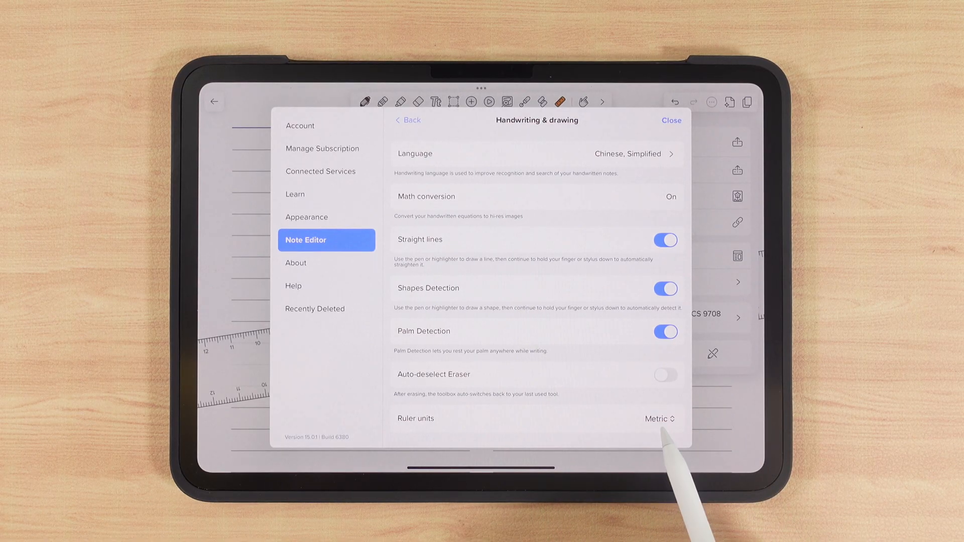
click(671, 119)
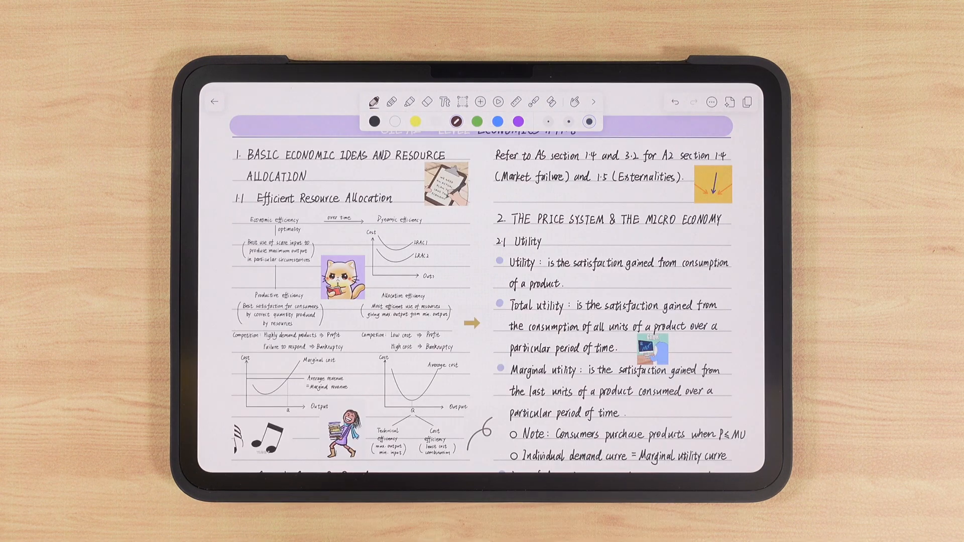
Bookmark the second page from the page thumbnails sidebar.
click(747, 102)
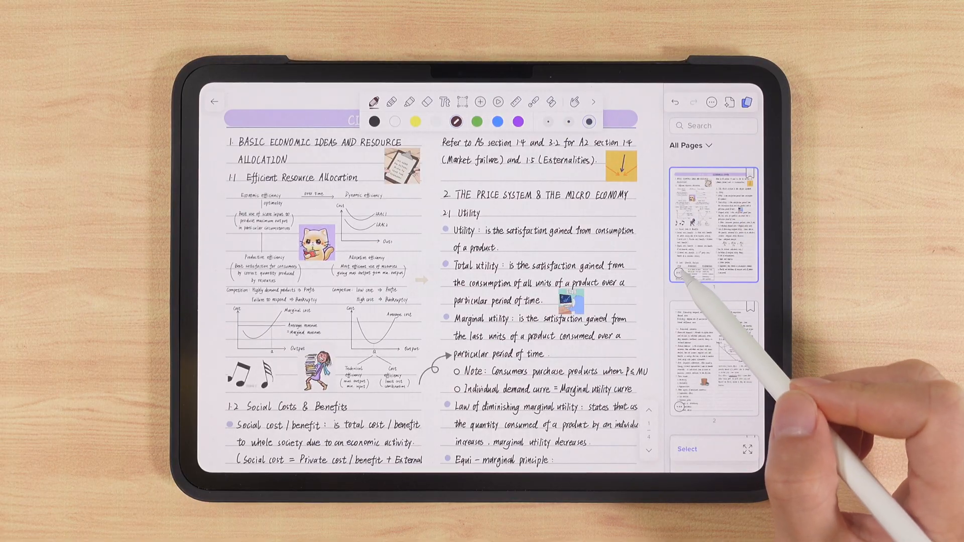
click(713, 323)
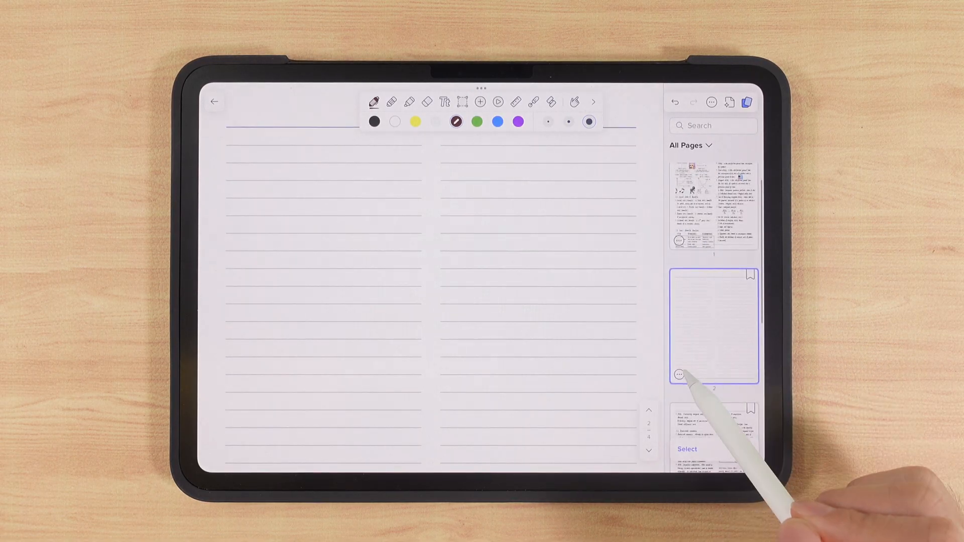
click(679, 375)
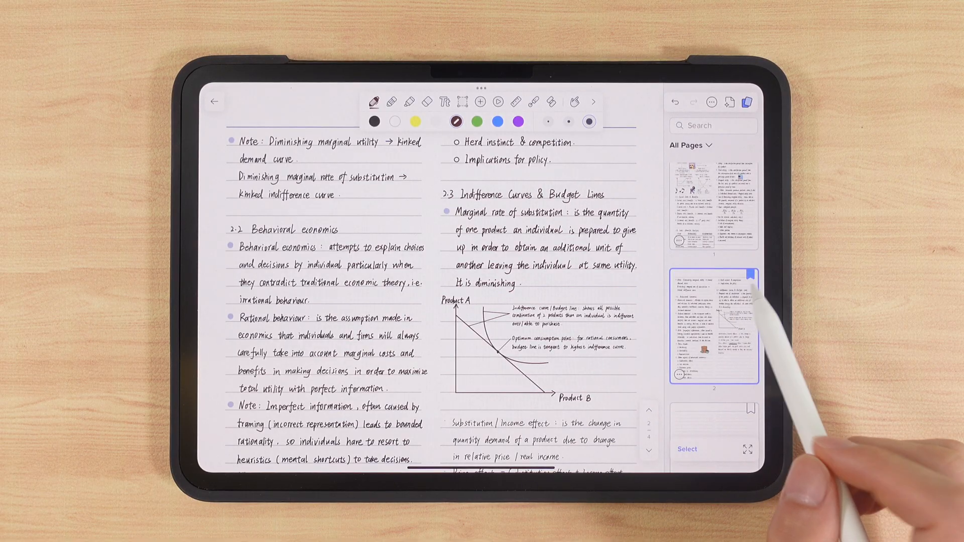
Filter the thumbnails to Bookmarks only, then reopen the All Pages dropdown.
click(686, 144)
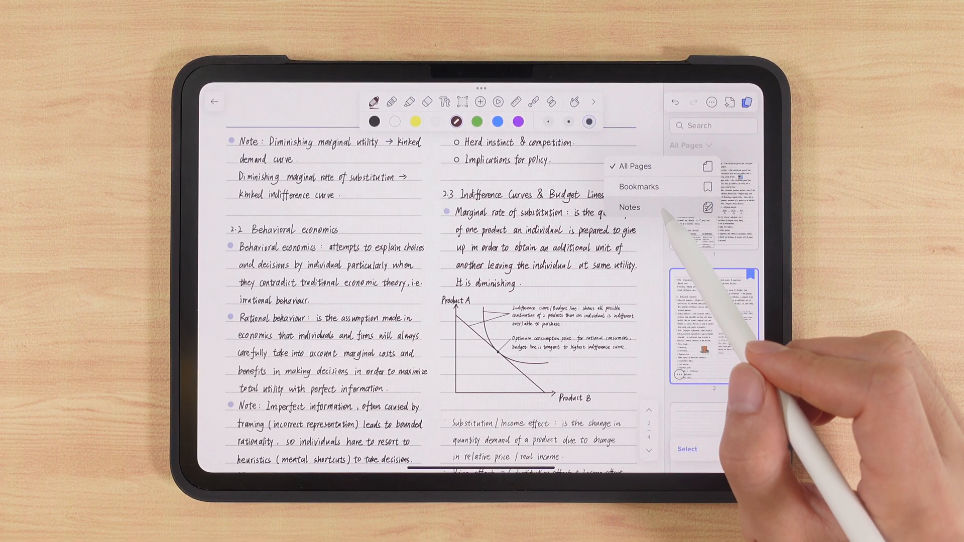
click(639, 187)
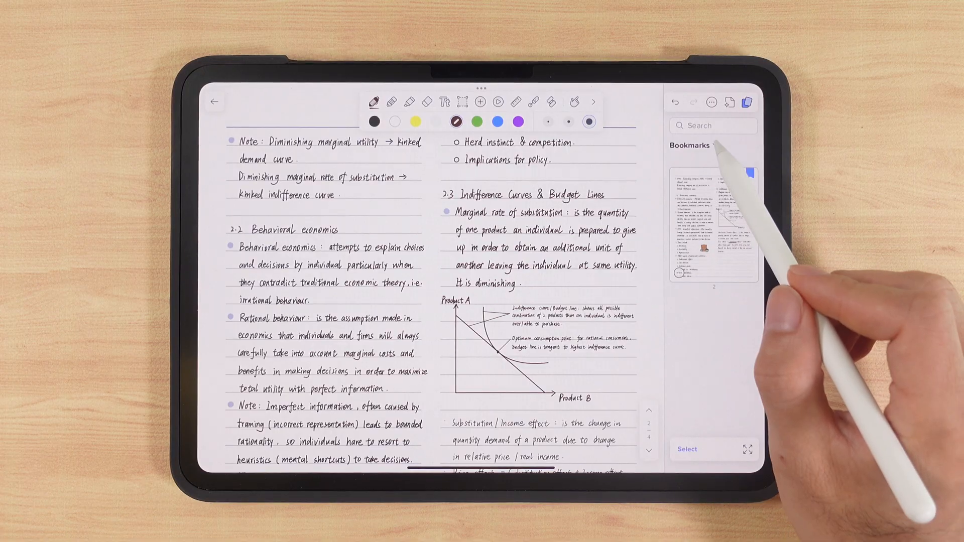
click(691, 146)
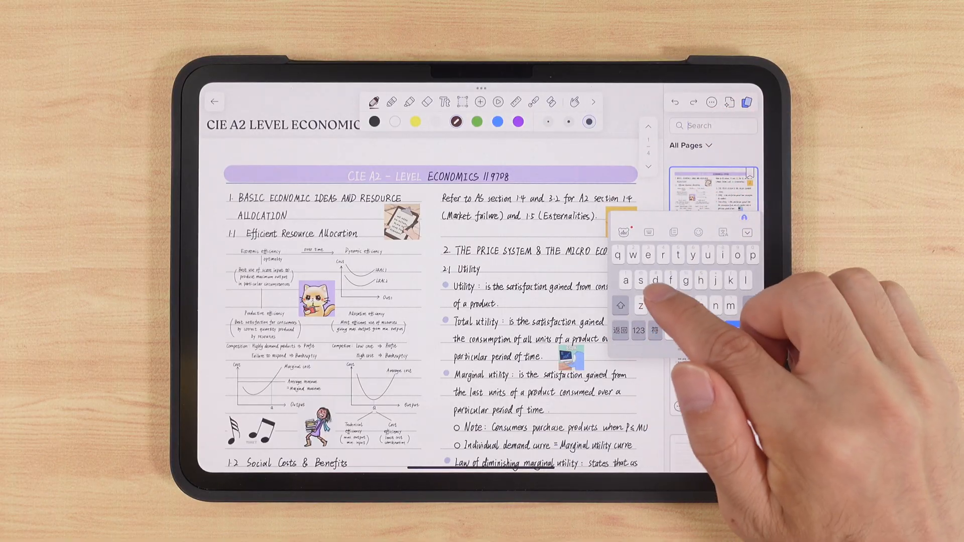
Search the note library for 'Economics' and open a matching note from the results.
text(Eco)
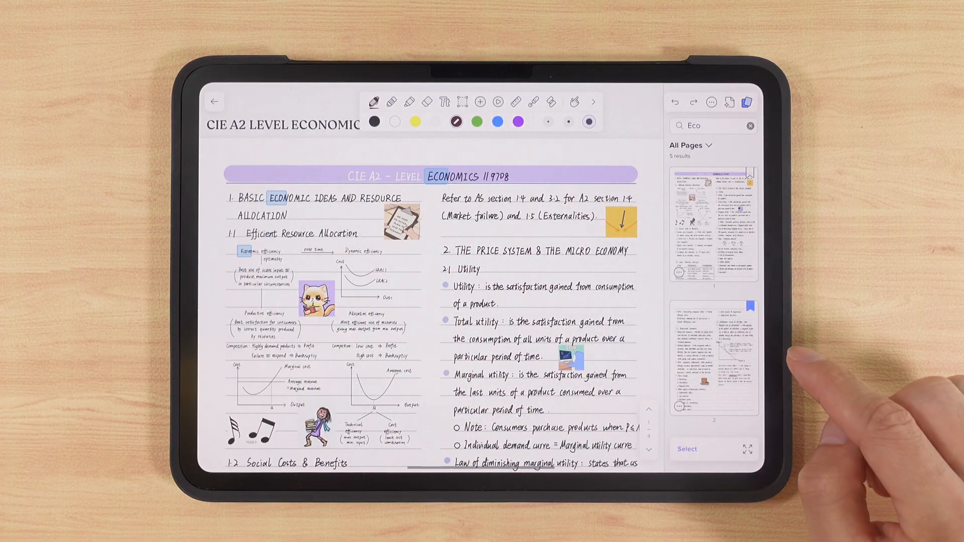
click(215, 102)
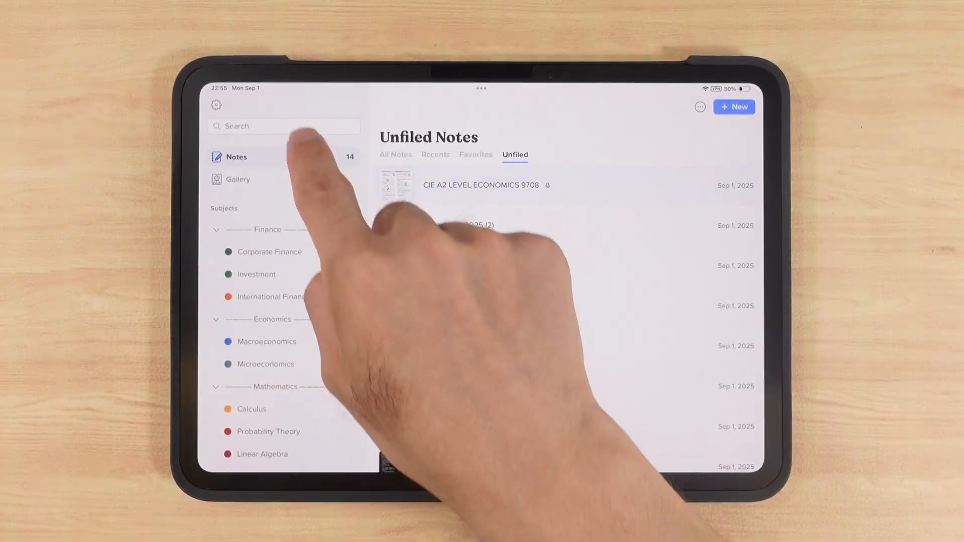
click(267, 126)
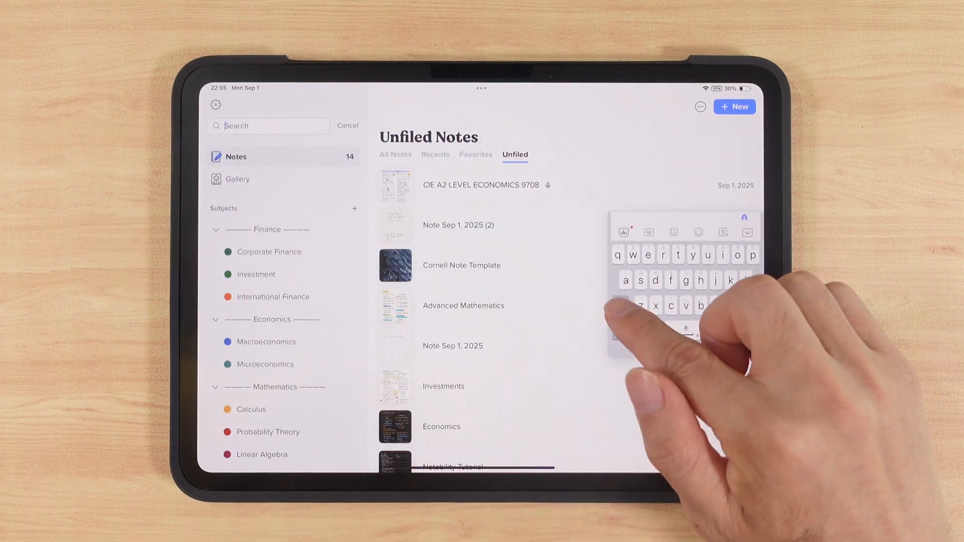
text(Economics)
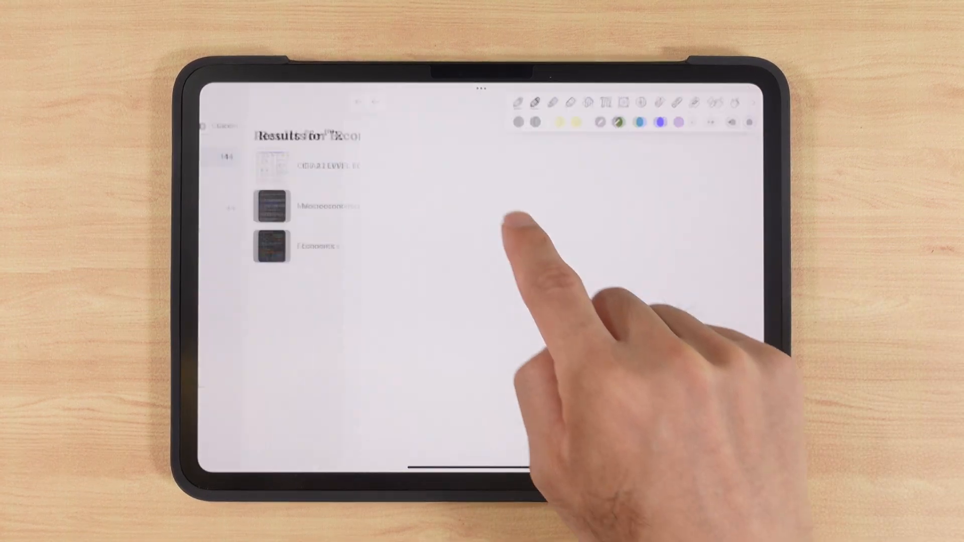
click(270, 206)
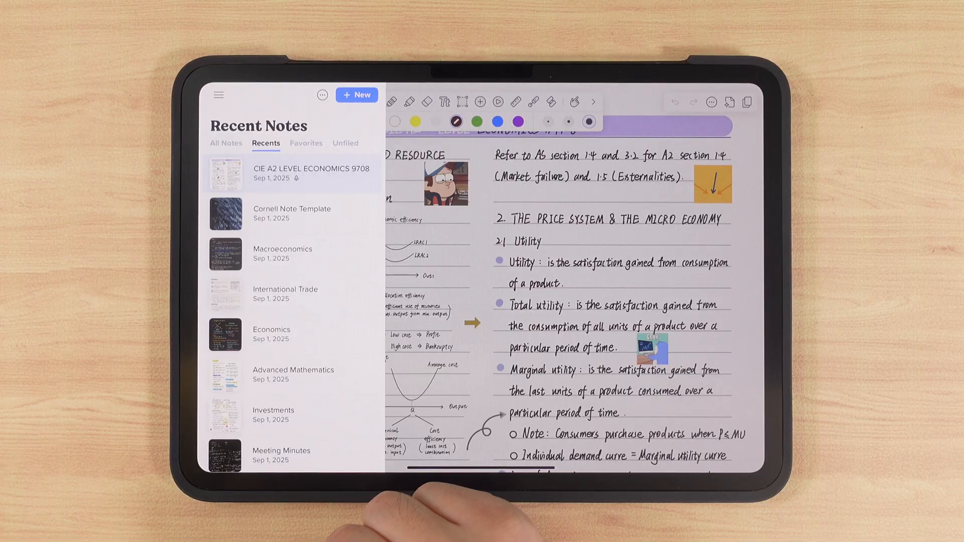
Open the supply-and-demand note in split view beside the CIE A2 Economics notes.
click(291, 172)
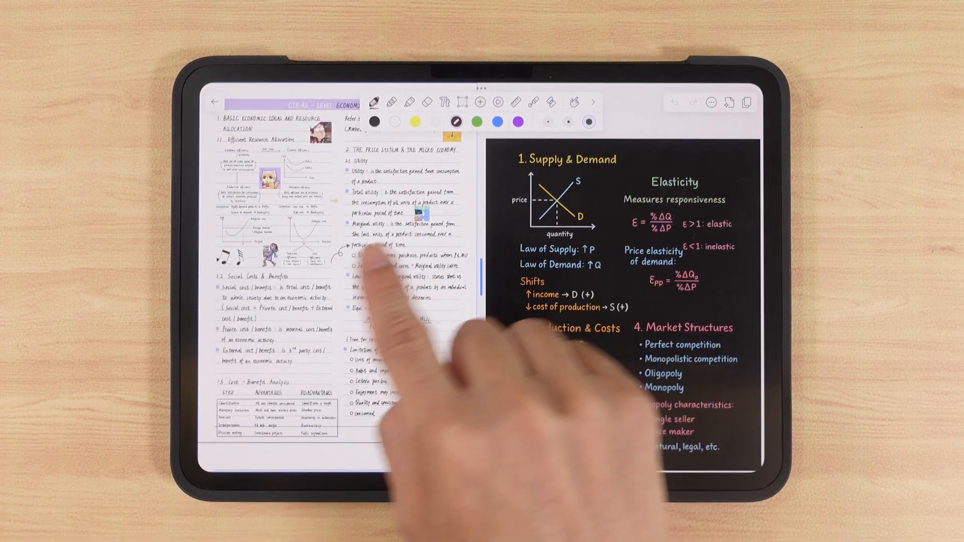
scroll(down, 3)
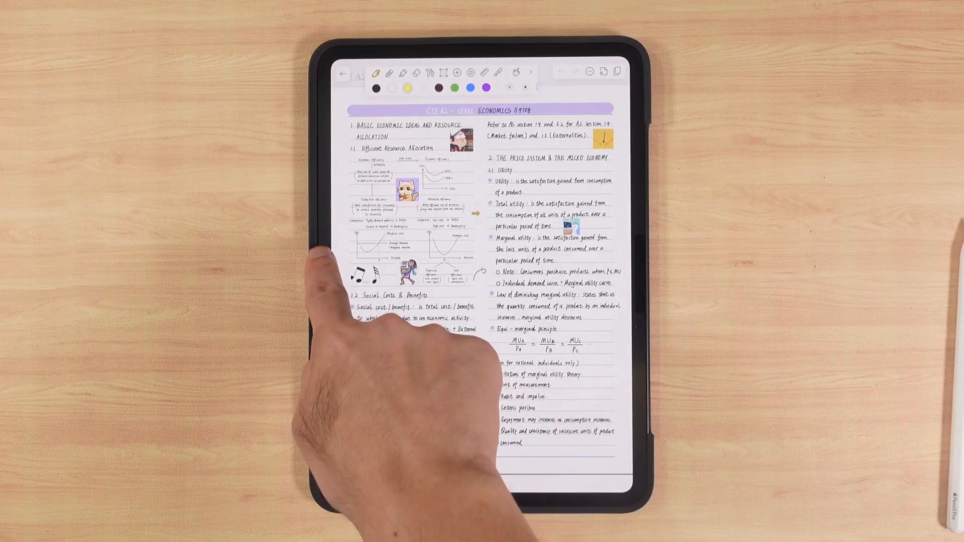
click(344, 72)
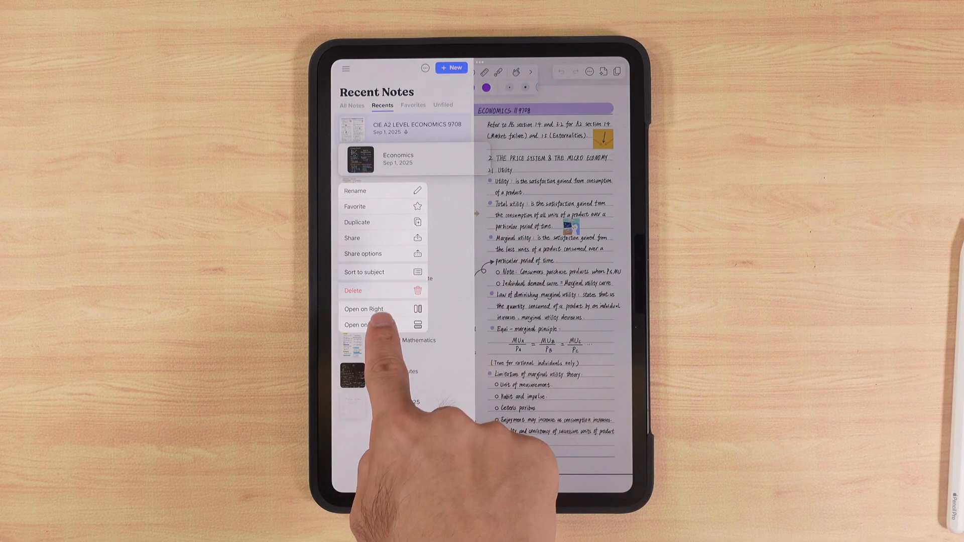
click(362, 309)
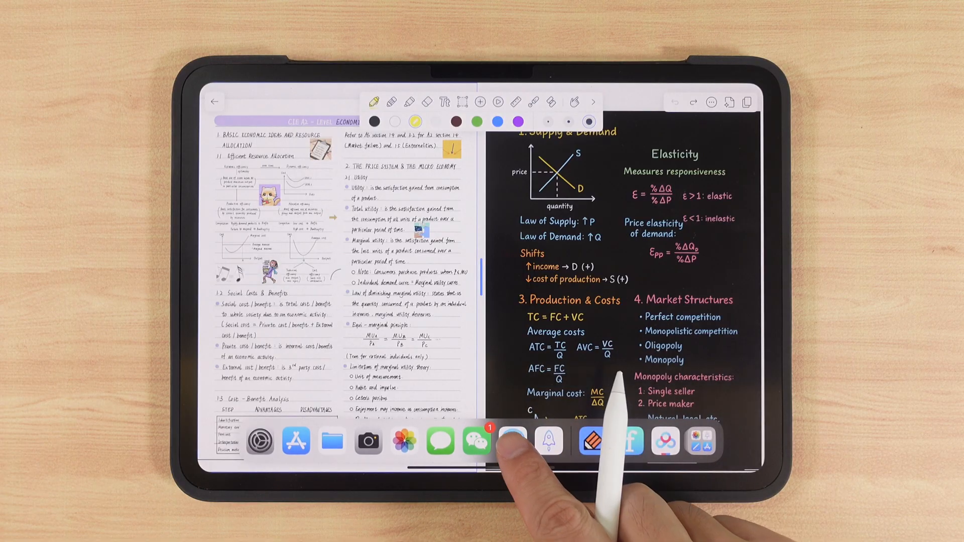
click(512, 442)
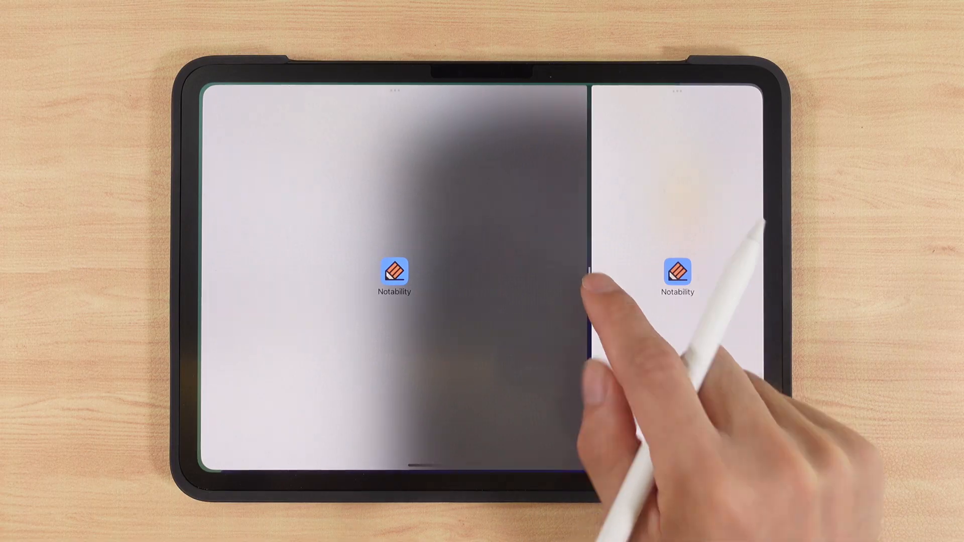
click(678, 272)
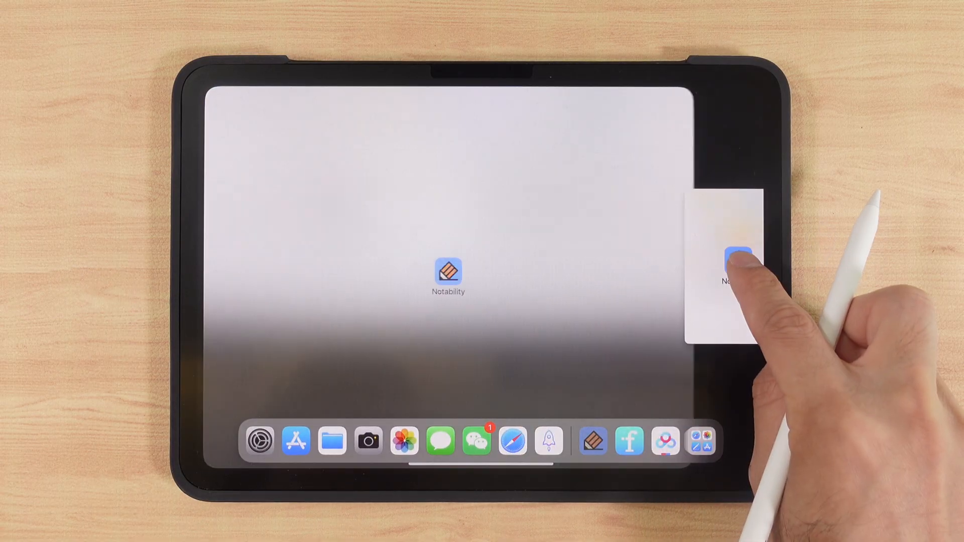
click(736, 257)
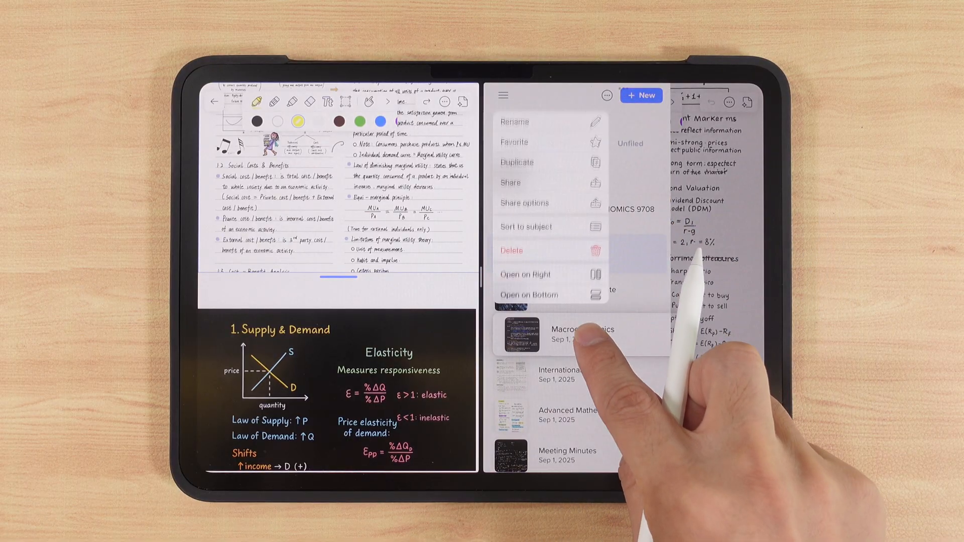
click(582, 334)
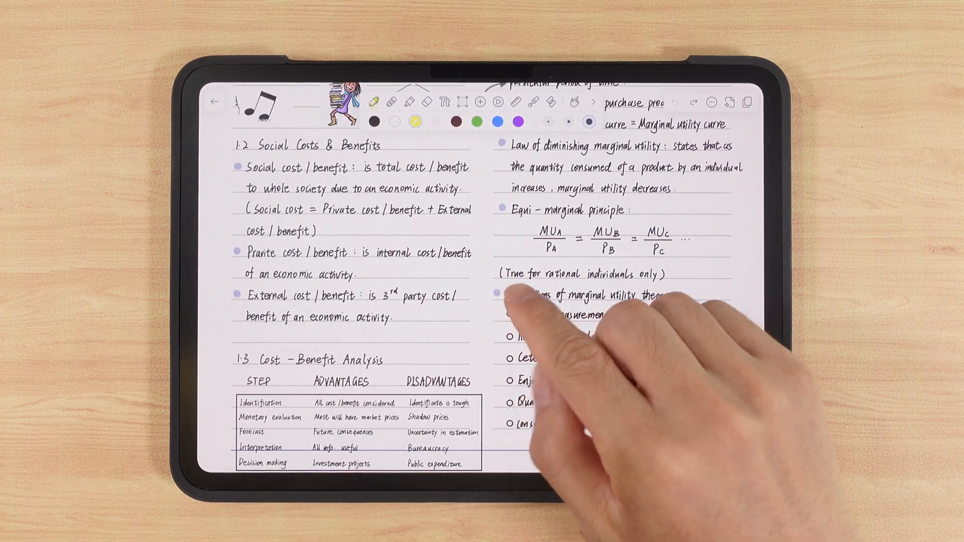
Review the note's Share options and export file format choices.
click(713, 102)
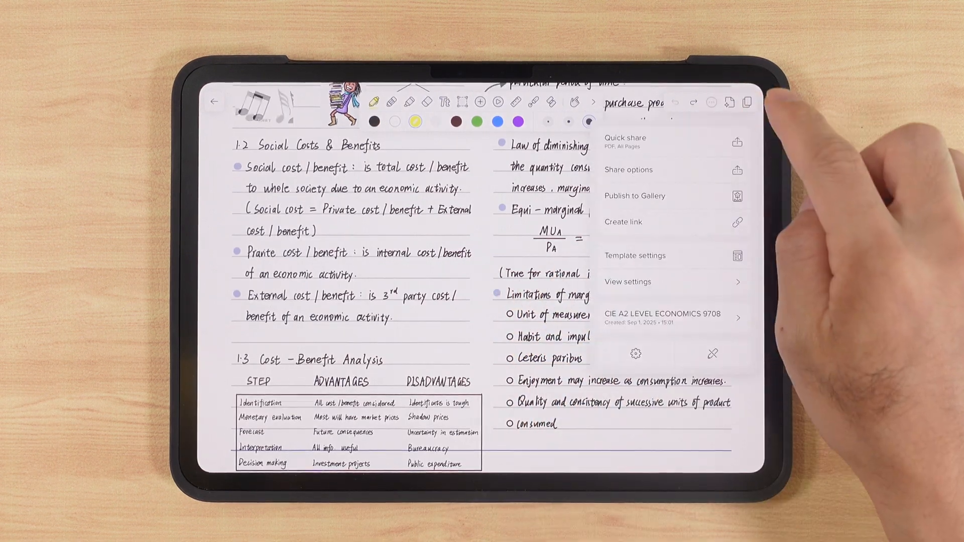
click(629, 170)
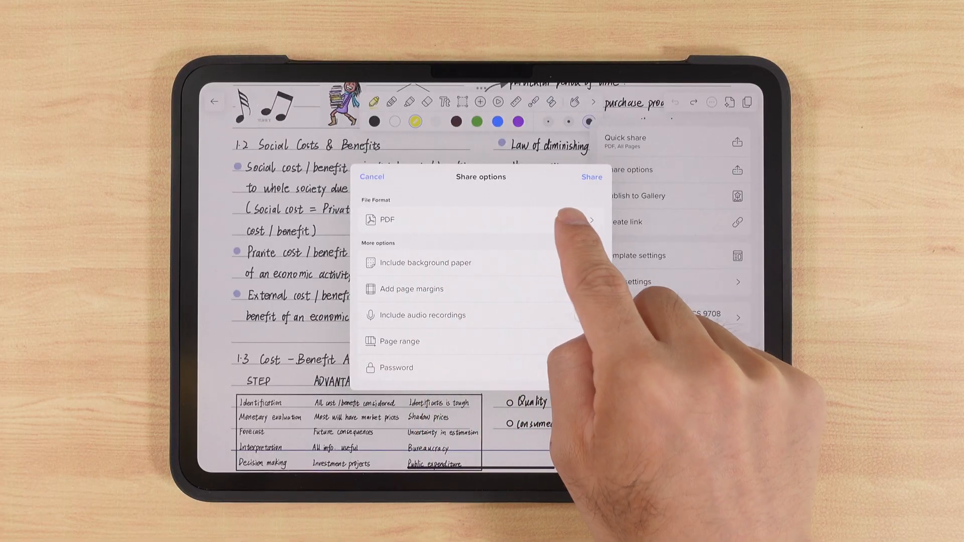
click(387, 220)
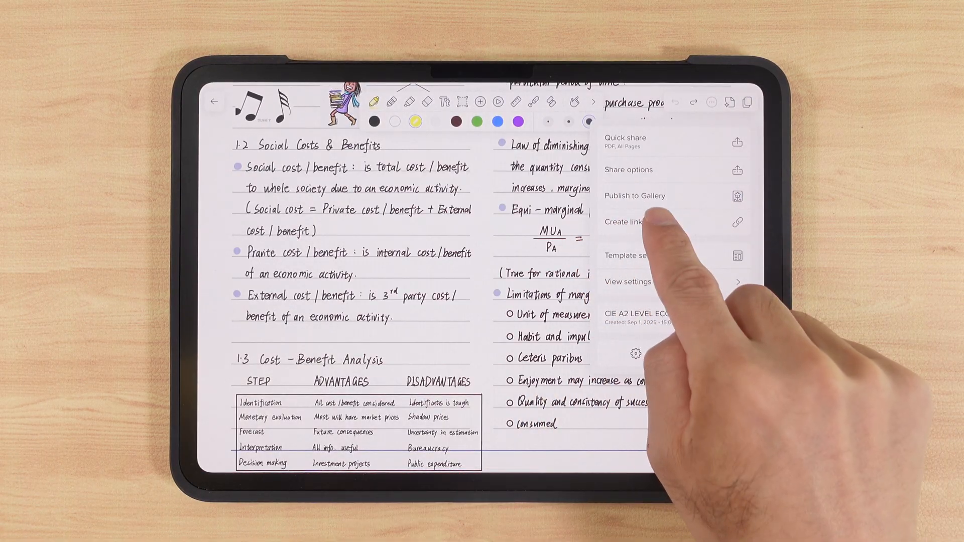
Choose Publish to Gallery, reaching the Sign in to Notability prompt.
click(623, 222)
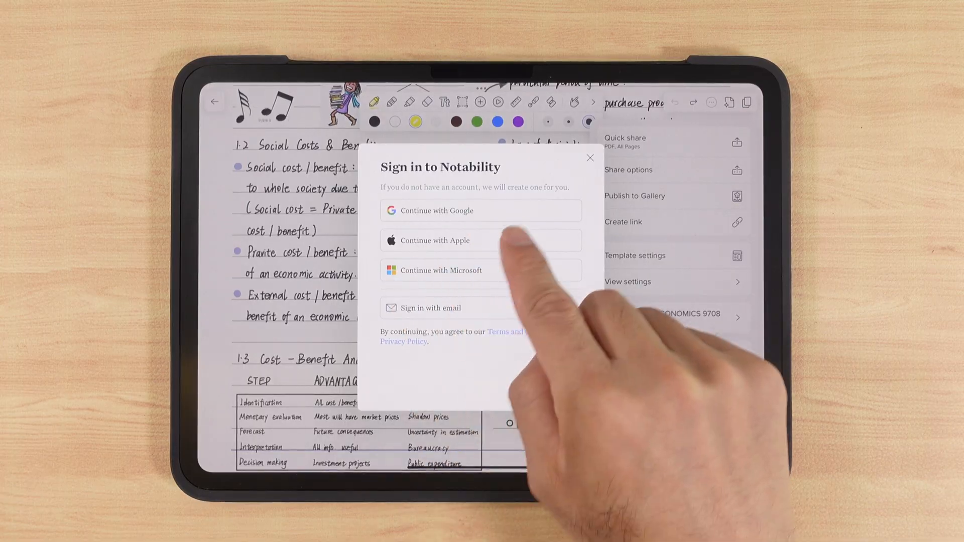
click(589, 157)
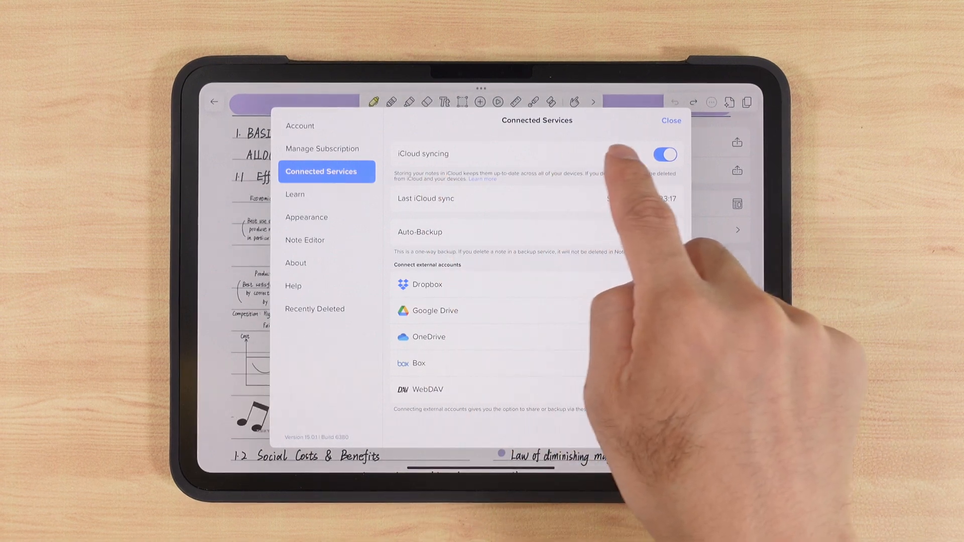
Toggle iCloud syncing off and back on under Connected Services.
click(665, 155)
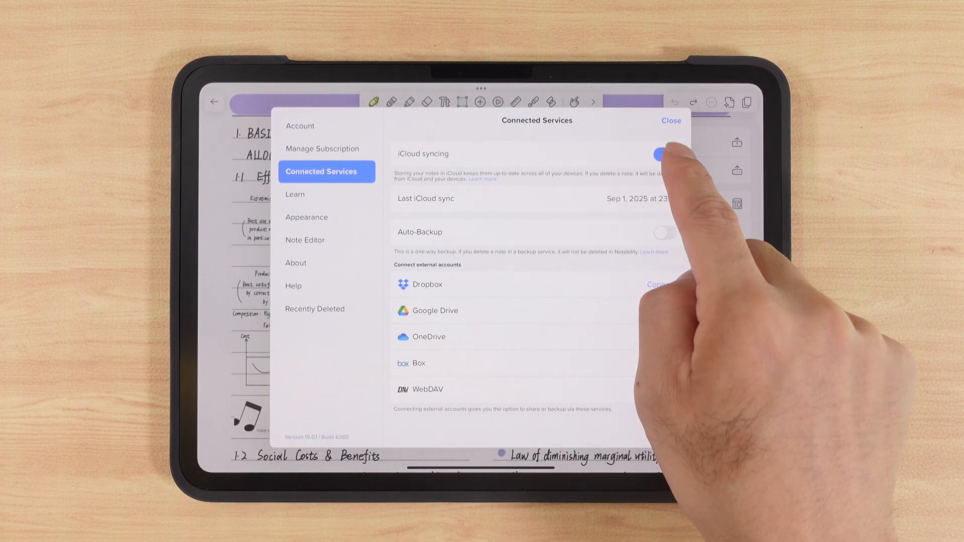
click(664, 153)
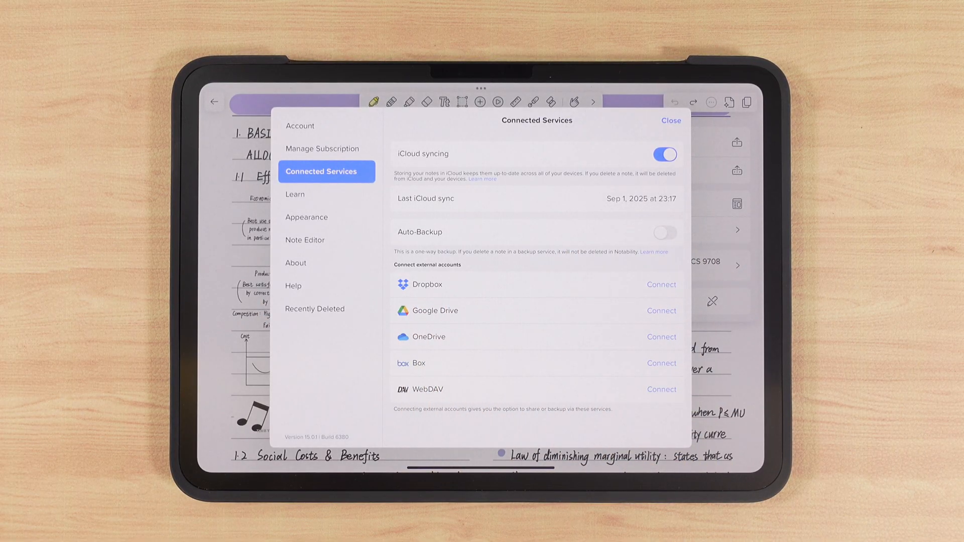
Show the Note Editor's Gestures settings with 2 Finger Tap for undo and redo.
click(670, 121)
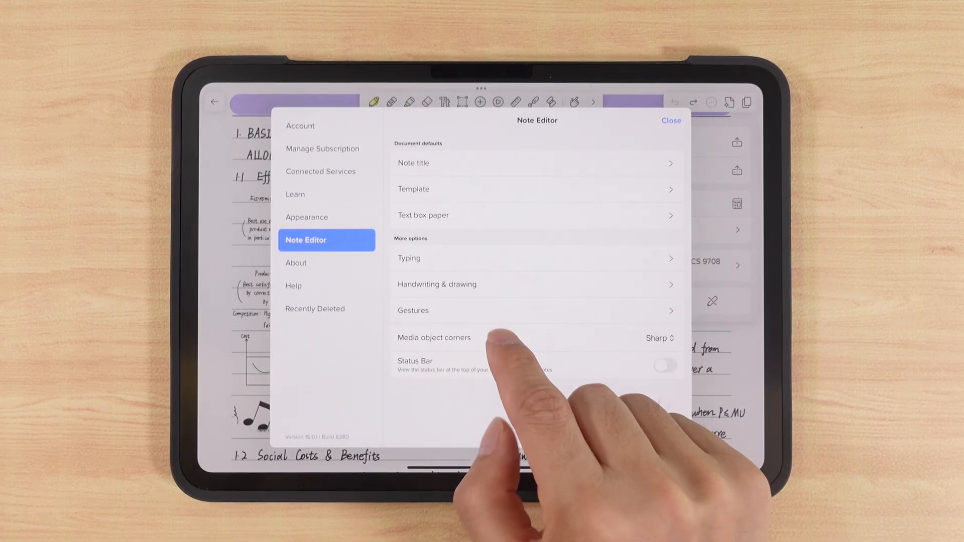
click(437, 284)
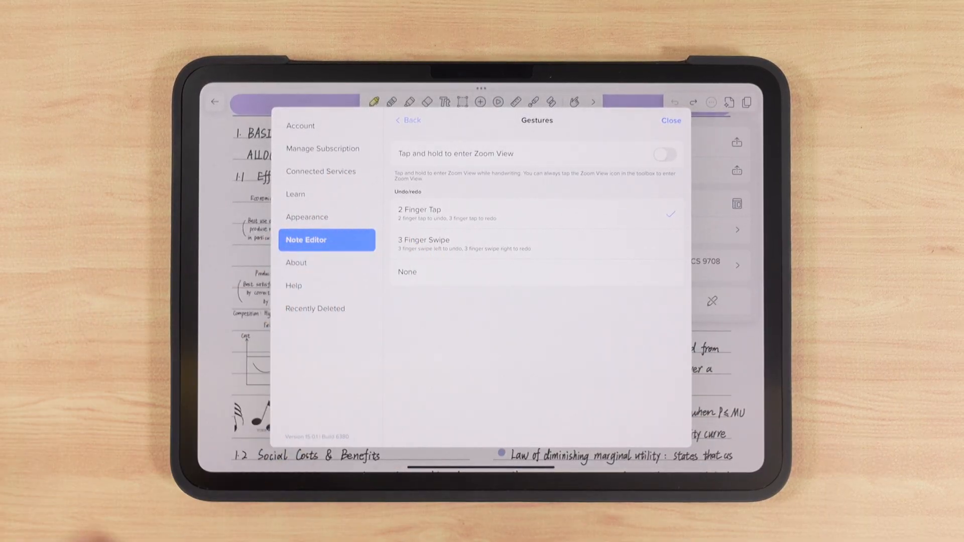
Return to settings and browse the Appearance themes list.
click(409, 119)
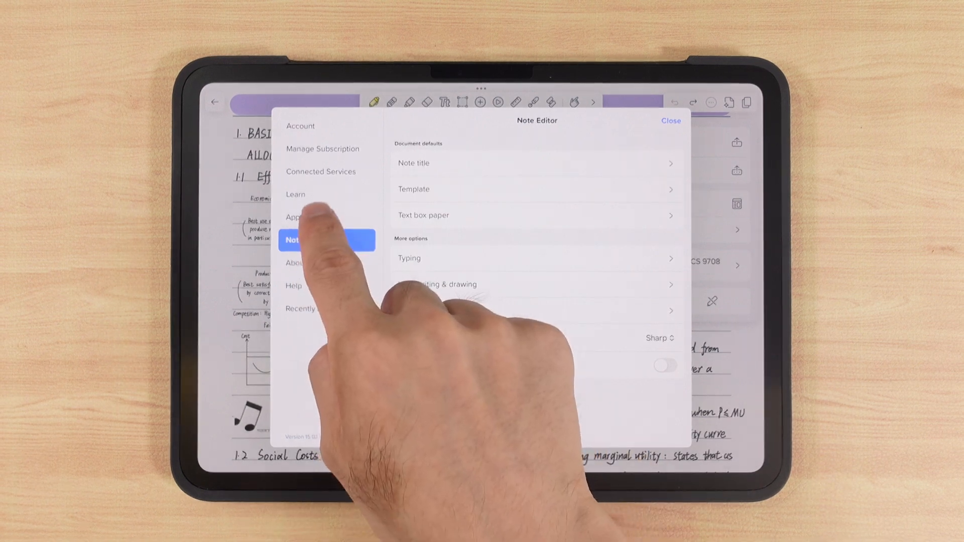
click(308, 217)
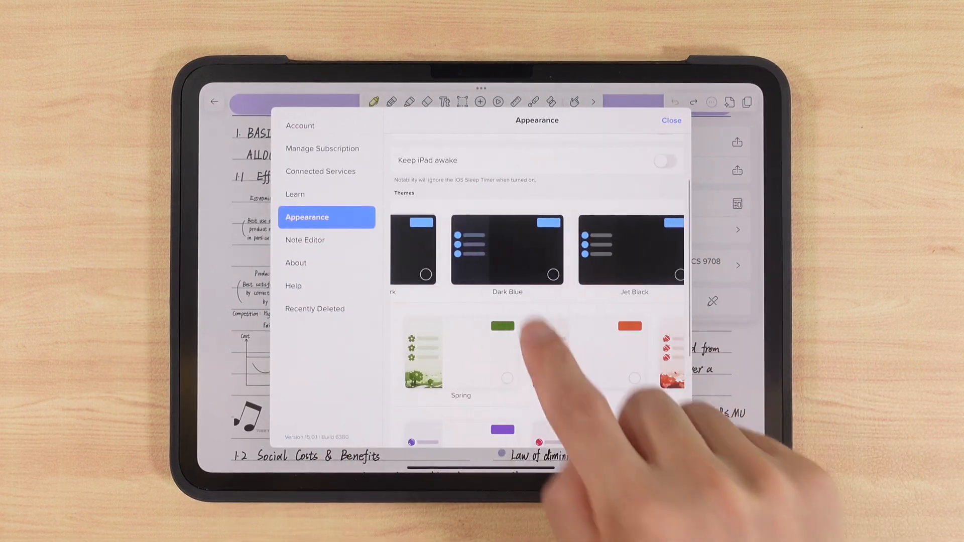
scroll(down, 3)
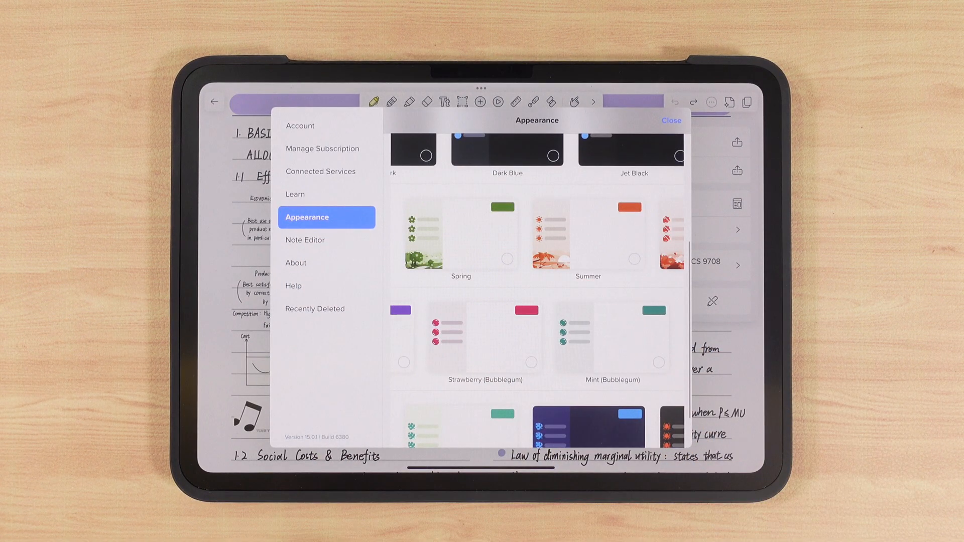
From Recently Deleted, recover Note Sep 1, 2025 (5) back into the library.
click(315, 308)
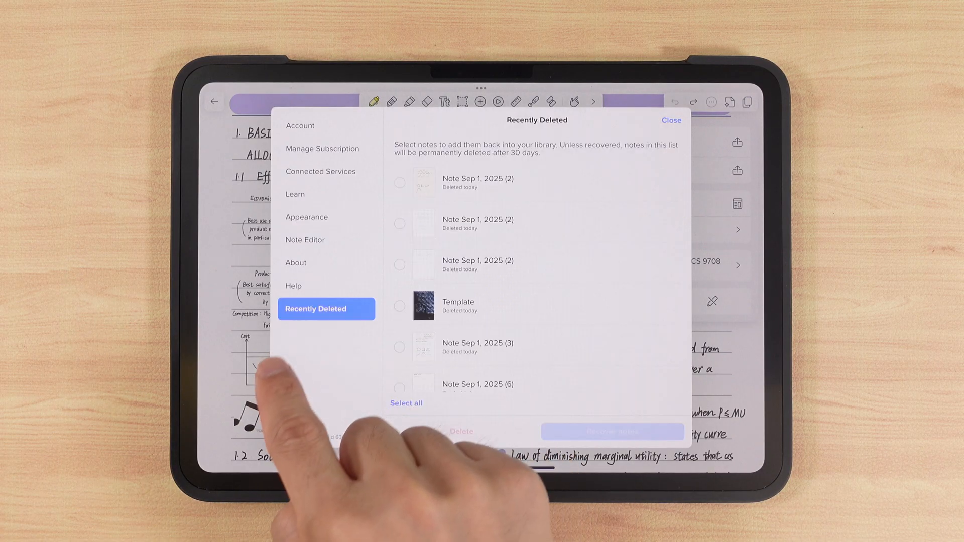
scroll(down, 3)
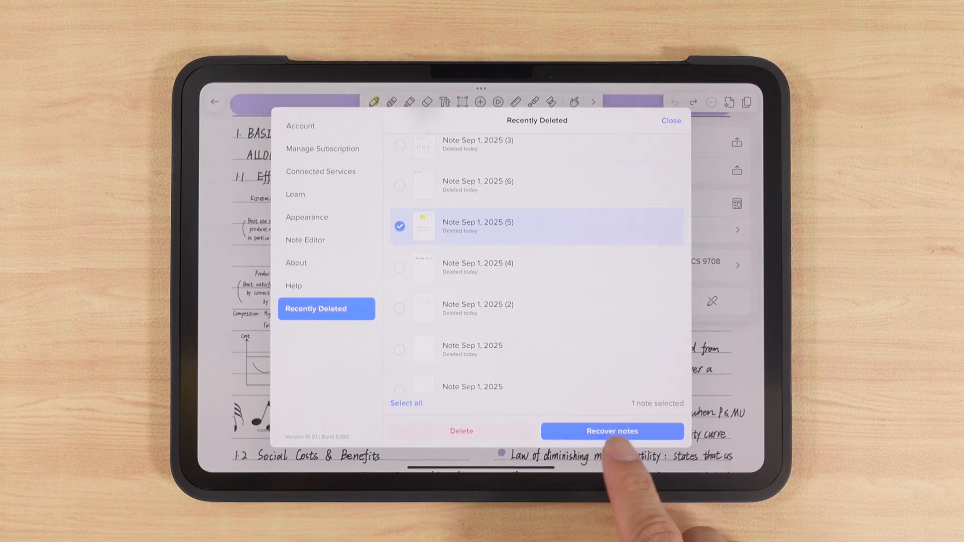
click(612, 431)
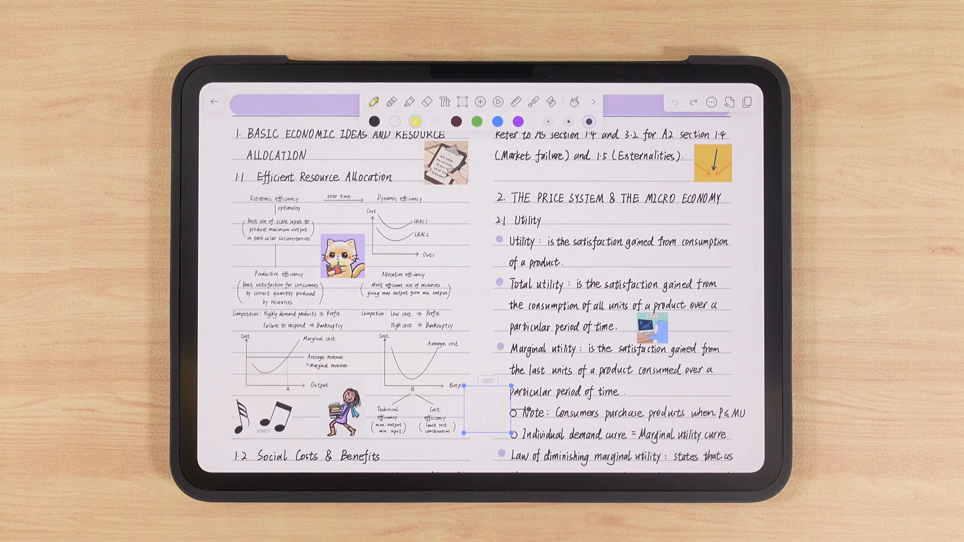